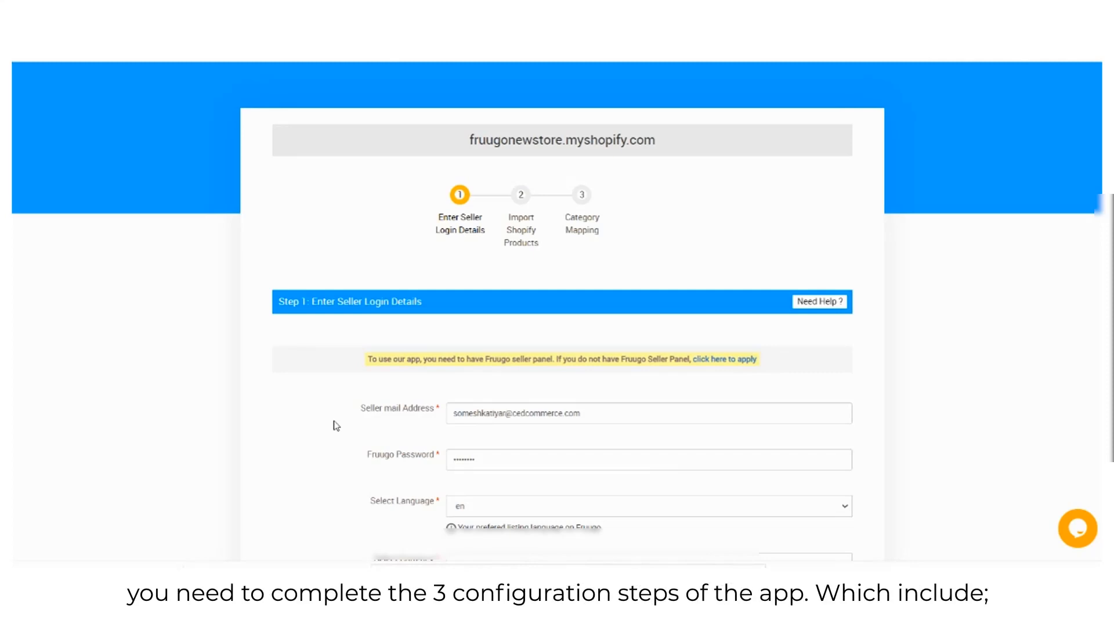
- Scroll through the Step 1 seller login form with language en, GBP and rate 0.0105
scroll(down, 3)
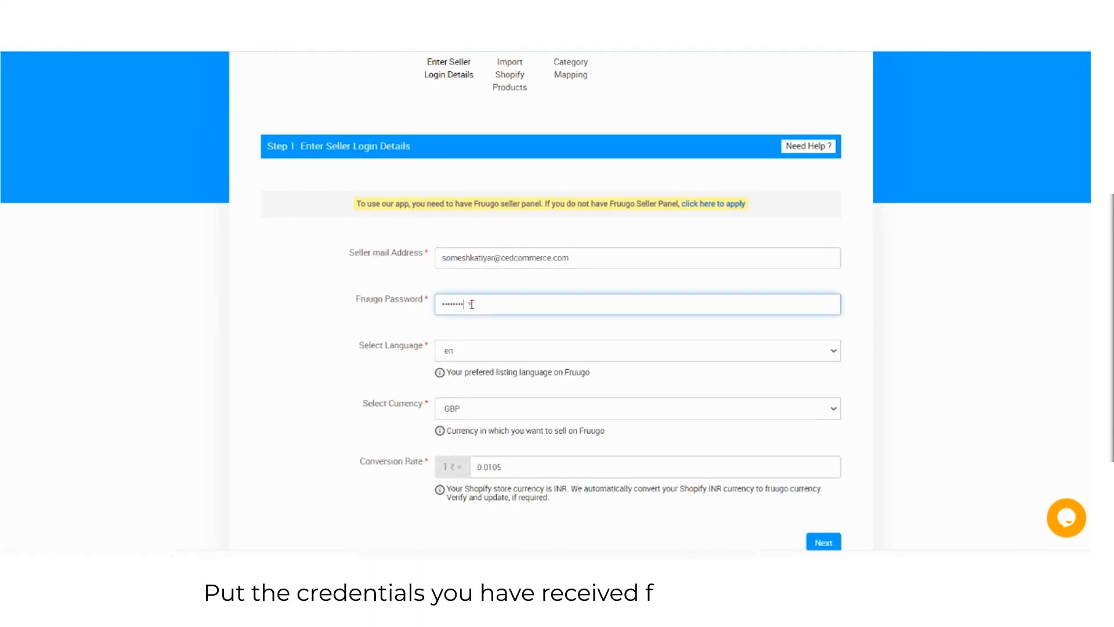
scroll(down, 3)
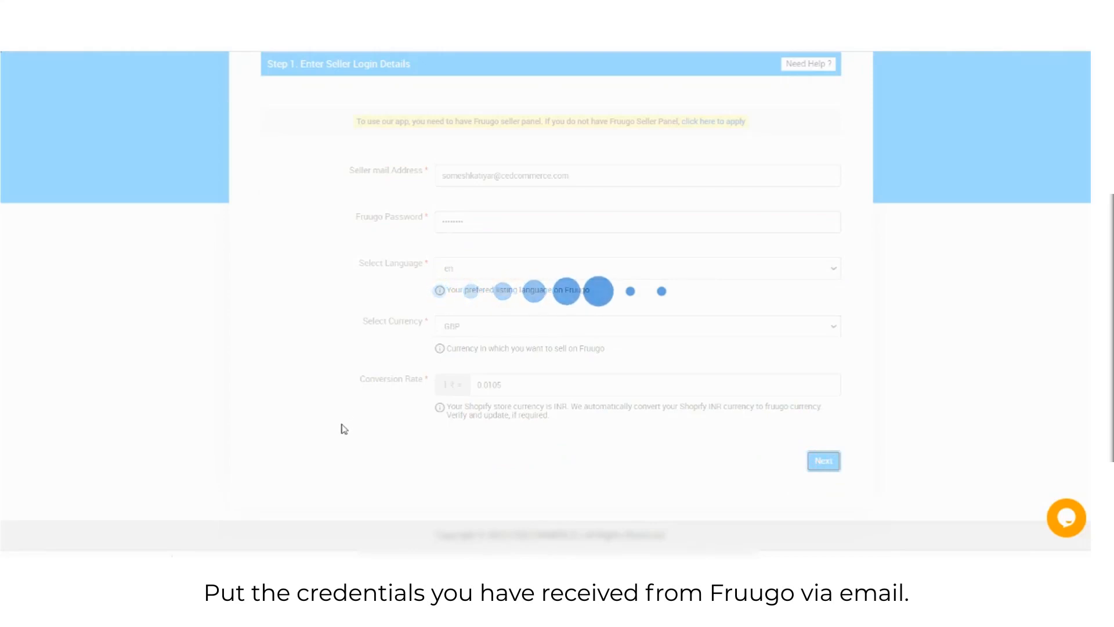
scroll(up, 3)
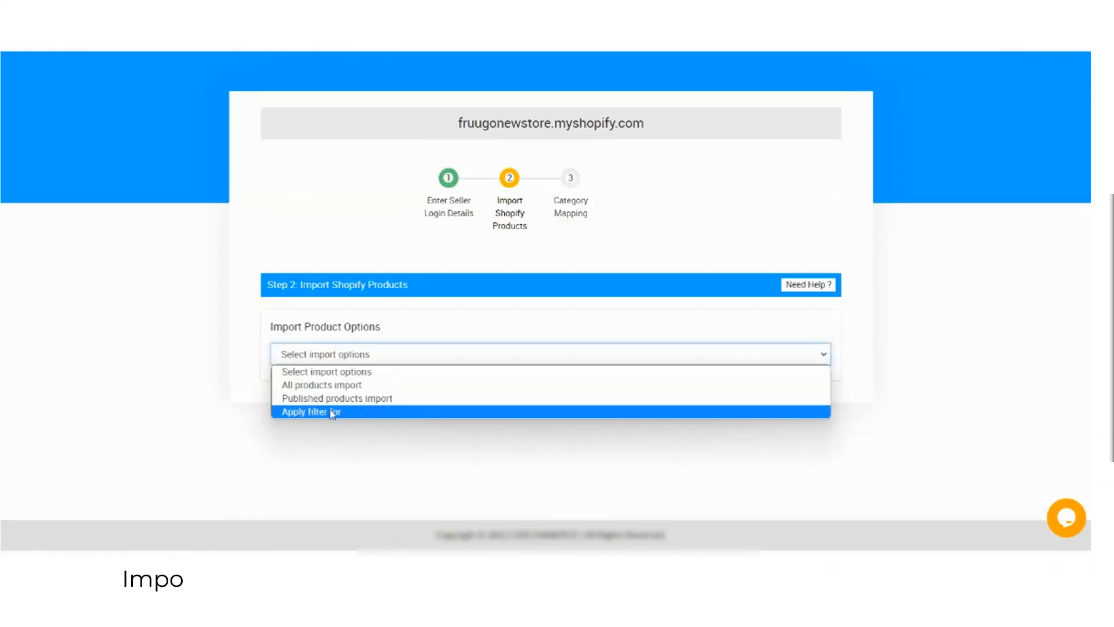
- Instantly import all Shopify products, 9 SKUs, and advance to category mapping
click(321, 384)
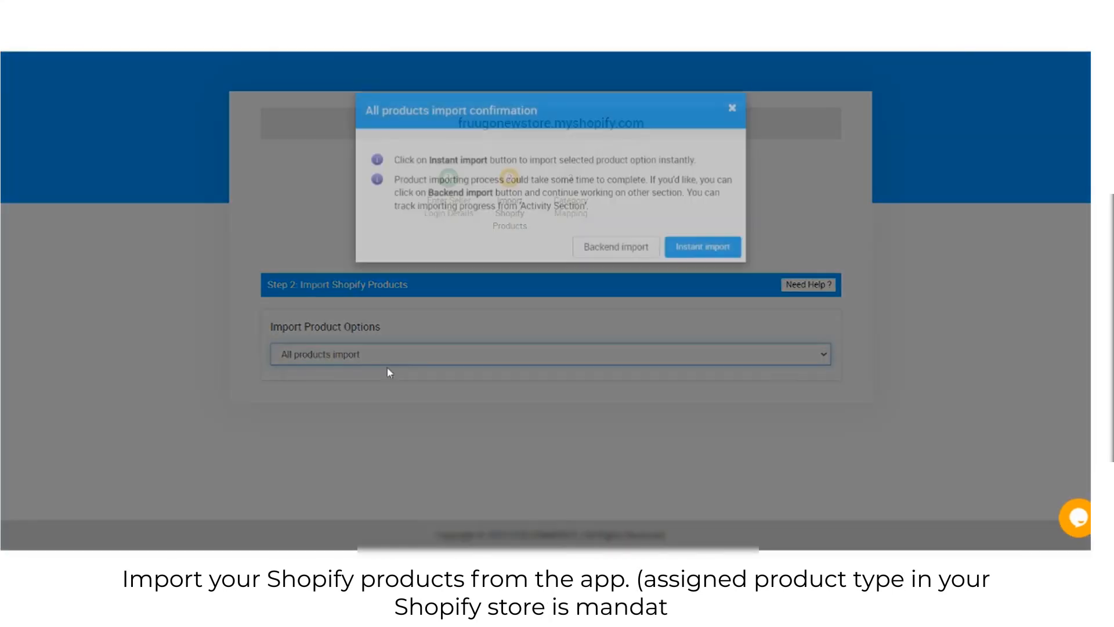
click(702, 247)
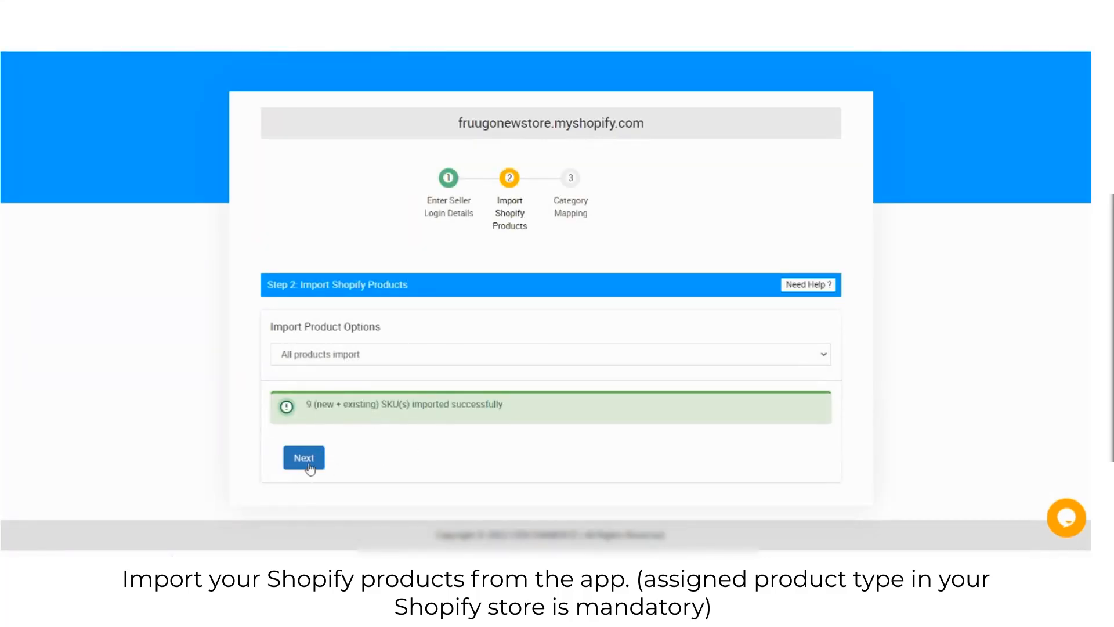
click(303, 456)
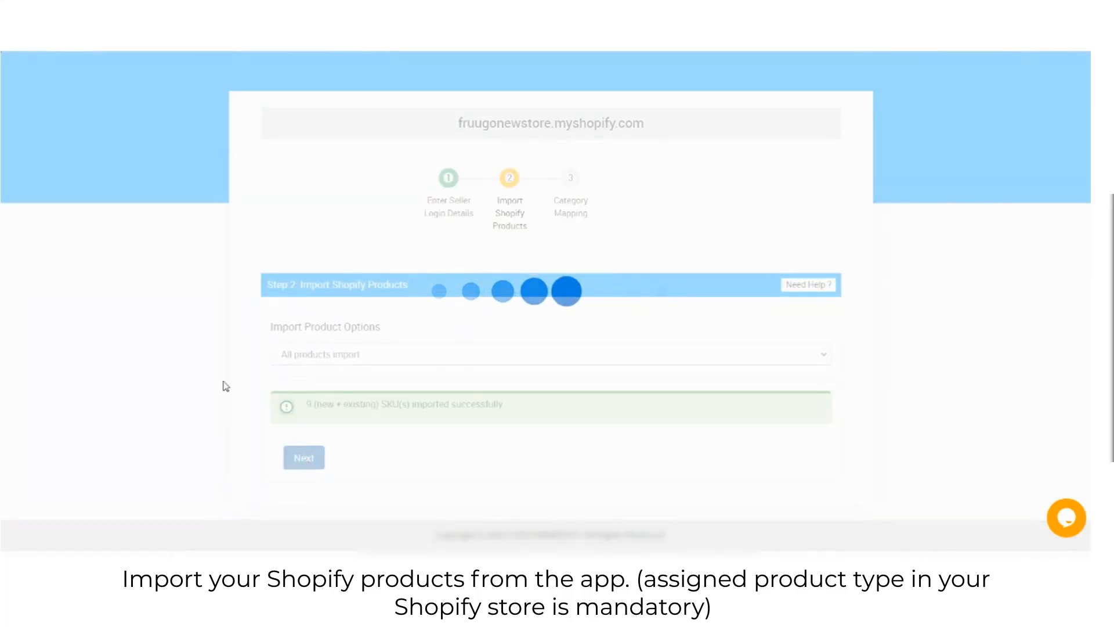
- Add a mapping pairing T-shirt with the Fruugo shirts category found by searching 'shirt', then finish
click(303, 456)
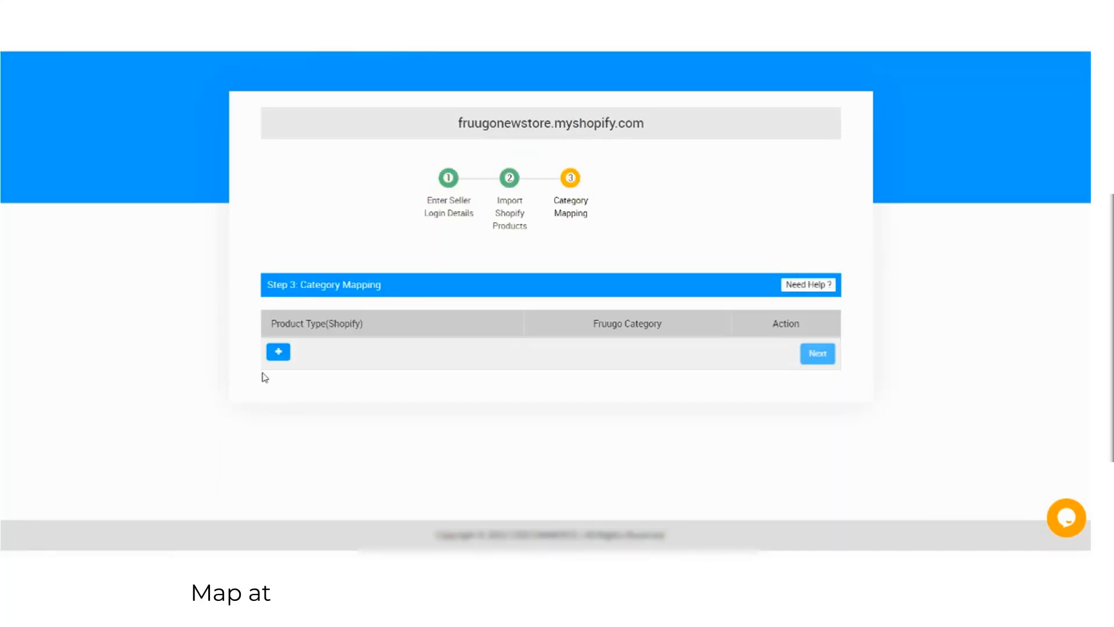
click(279, 351)
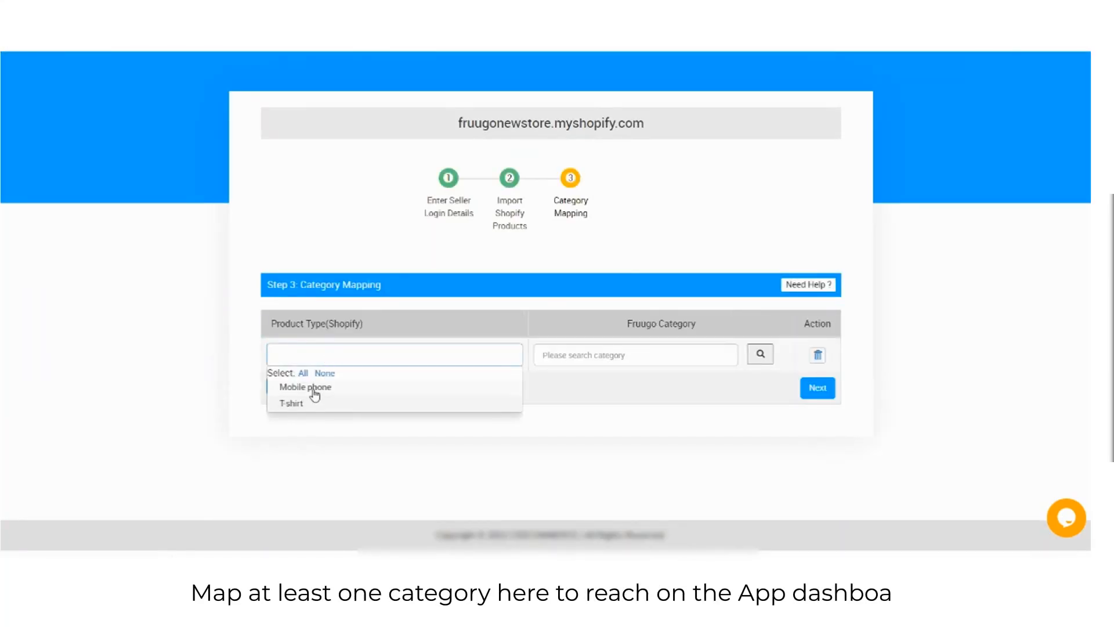
click(290, 403)
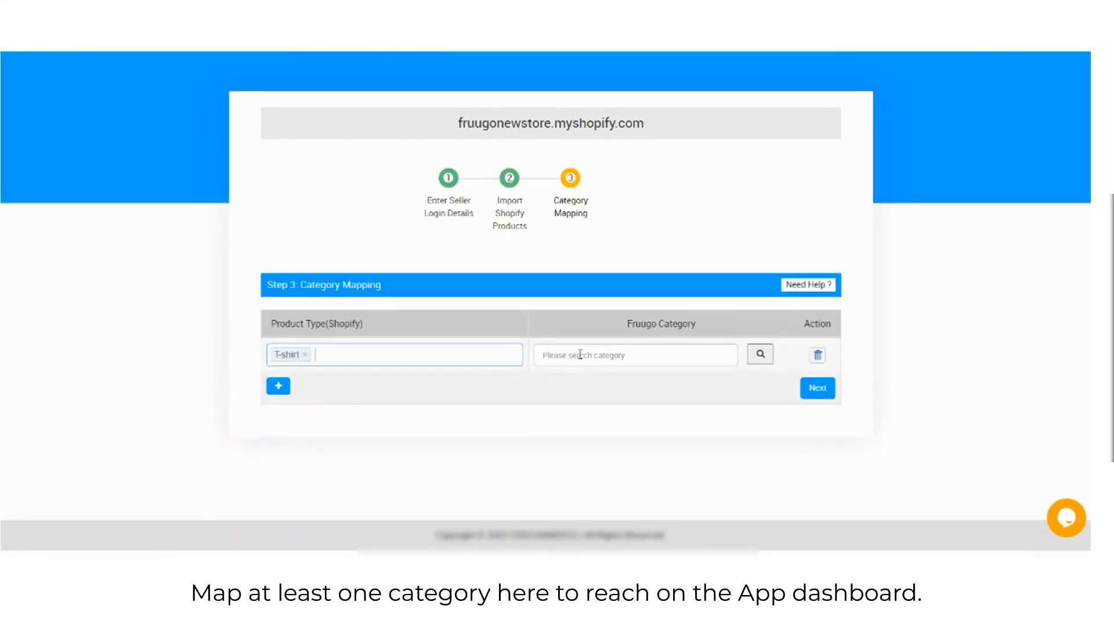
text(shirt)
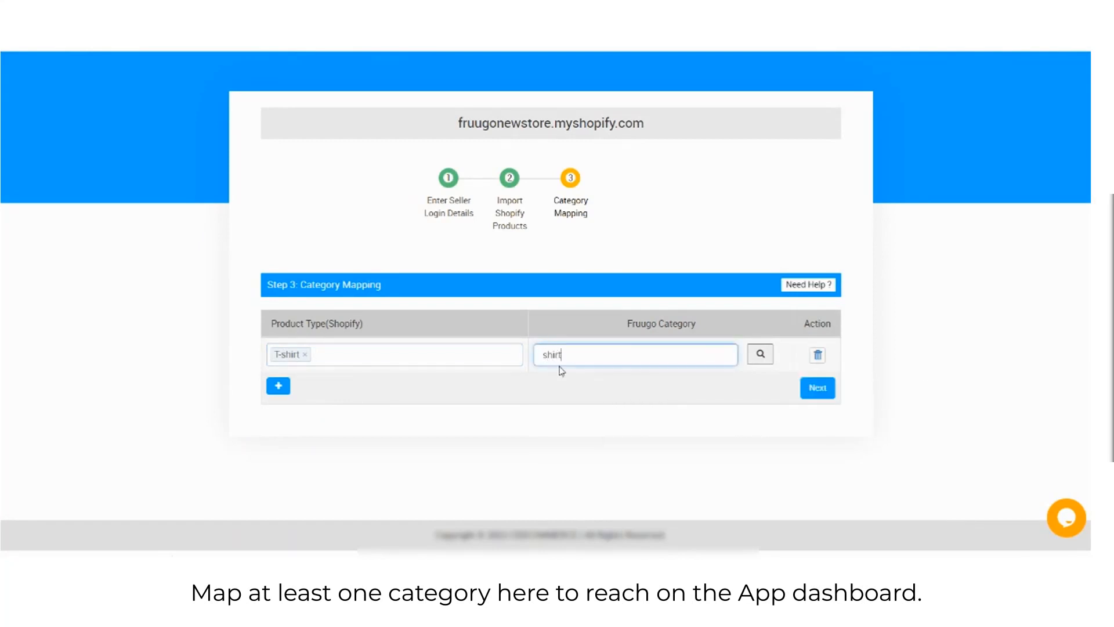
click(759, 353)
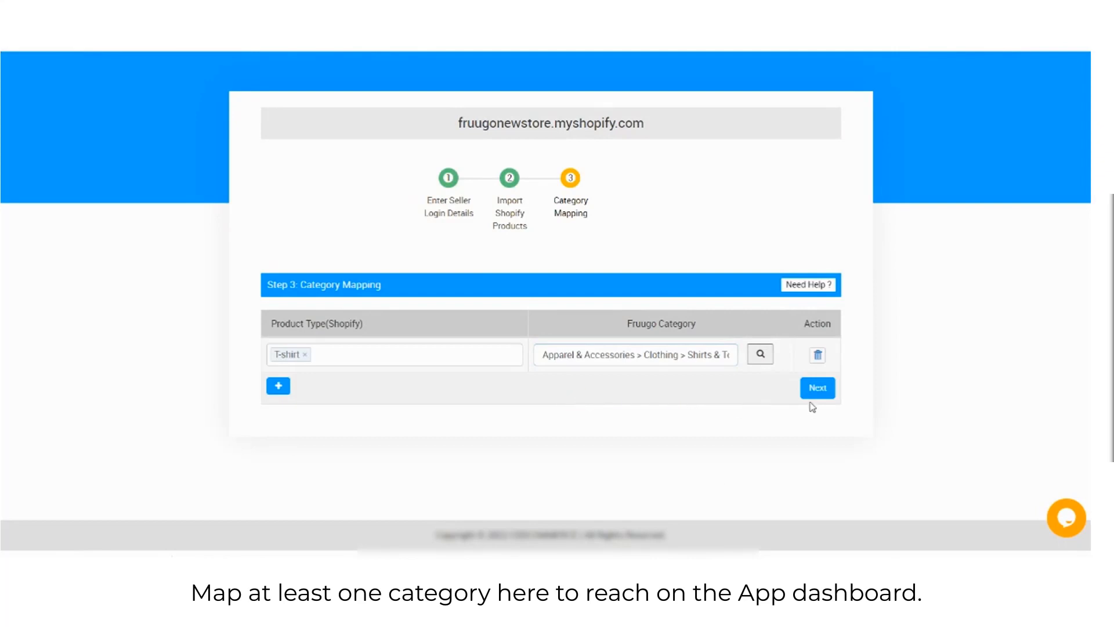
click(817, 387)
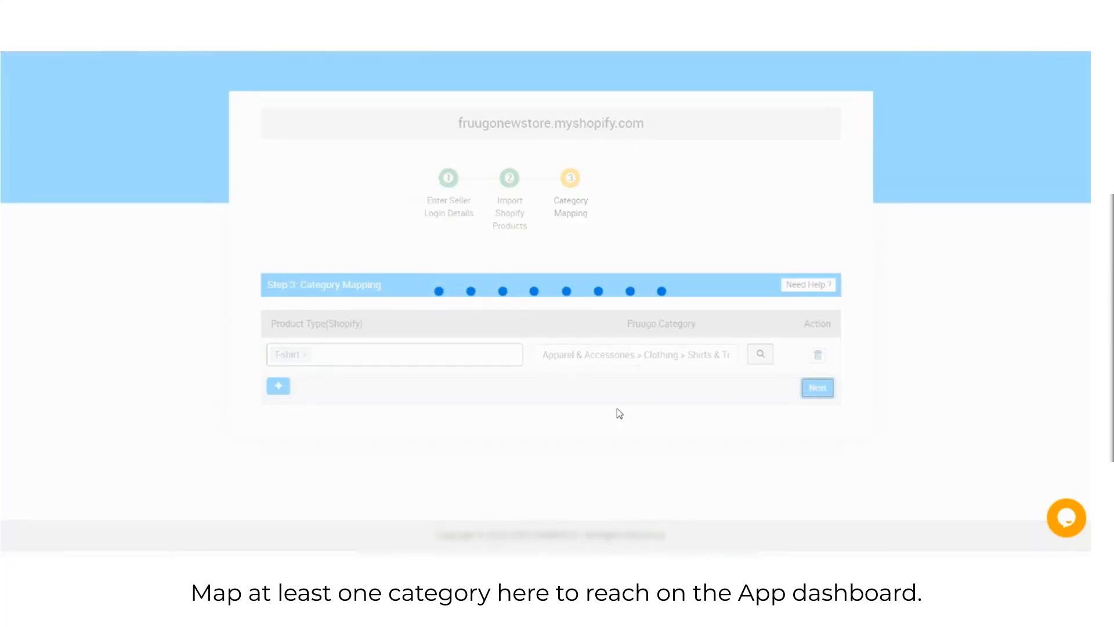
click(817, 388)
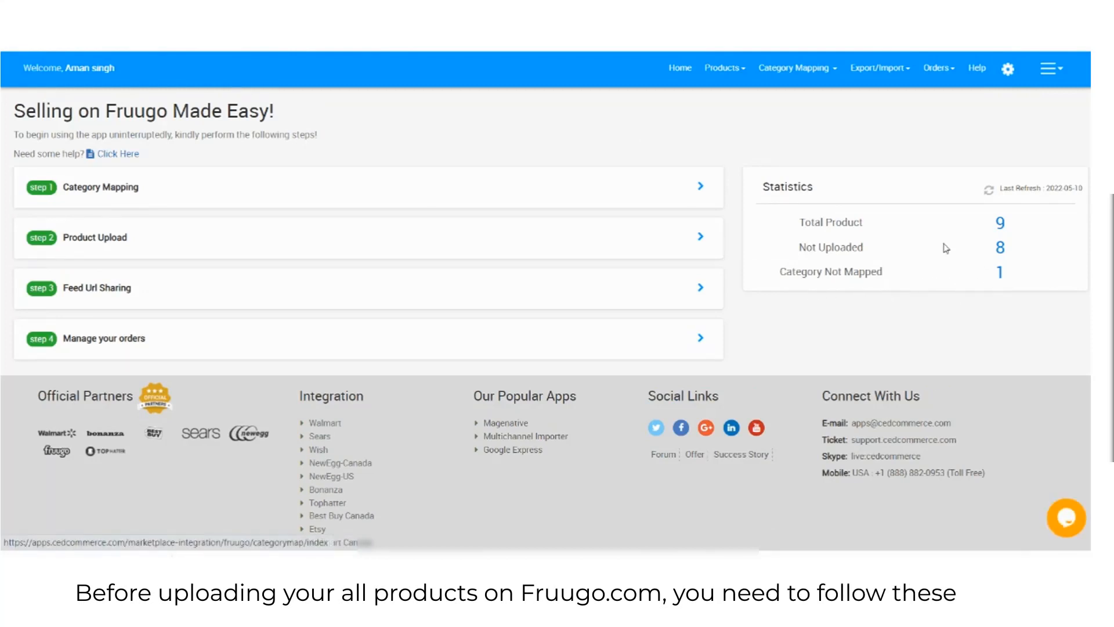
mouse_move(724, 69)
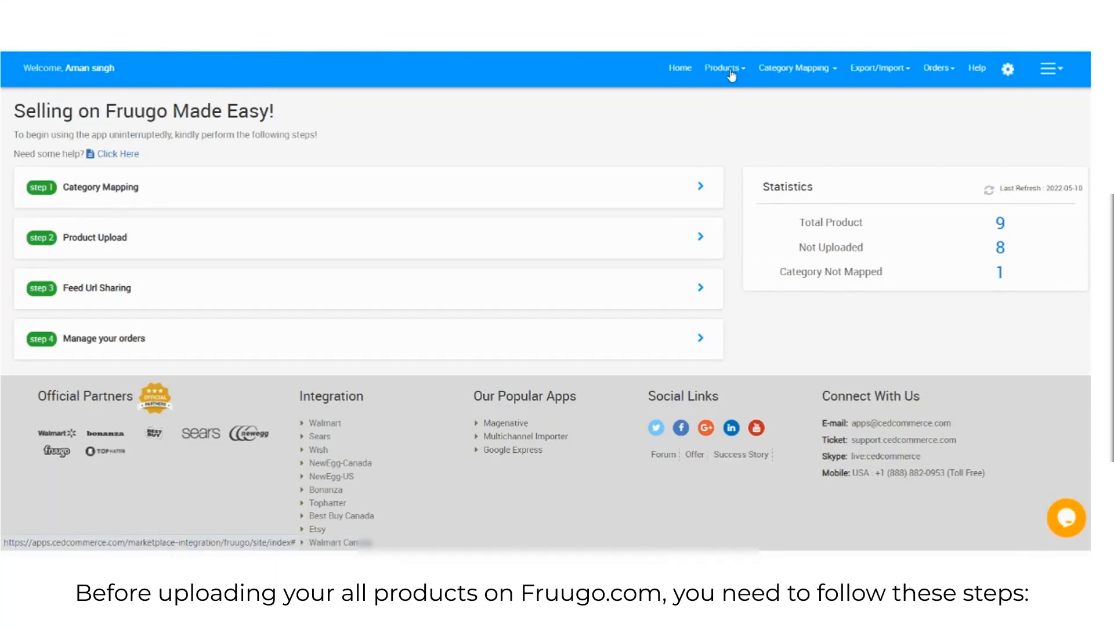
mouse_move(515, 206)
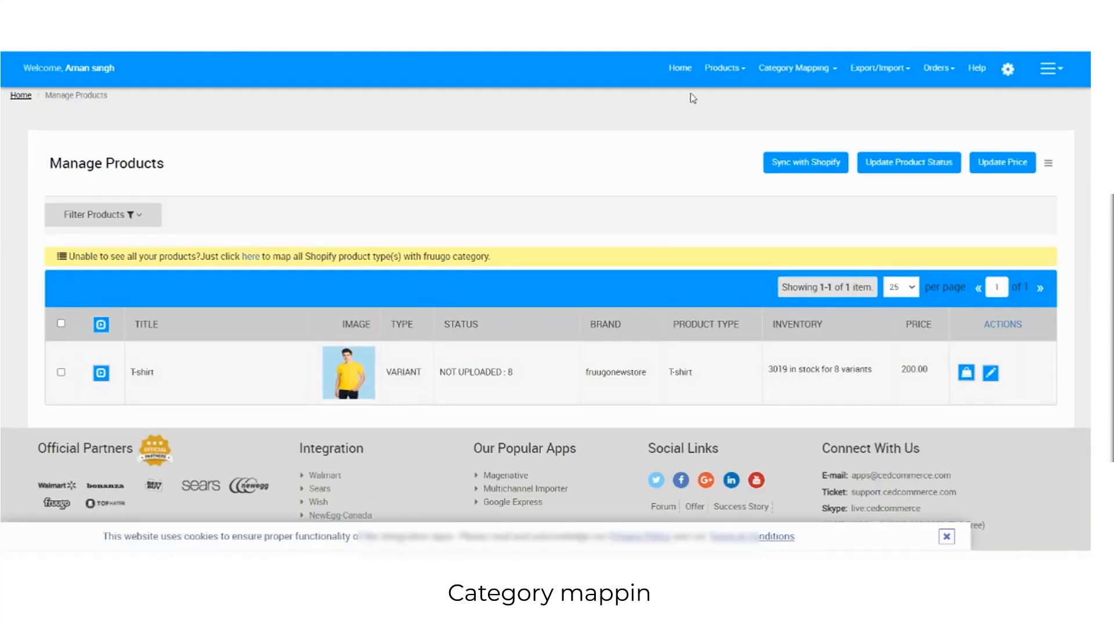
- Open the Category Mapping menu from the Manage Products page
click(796, 67)
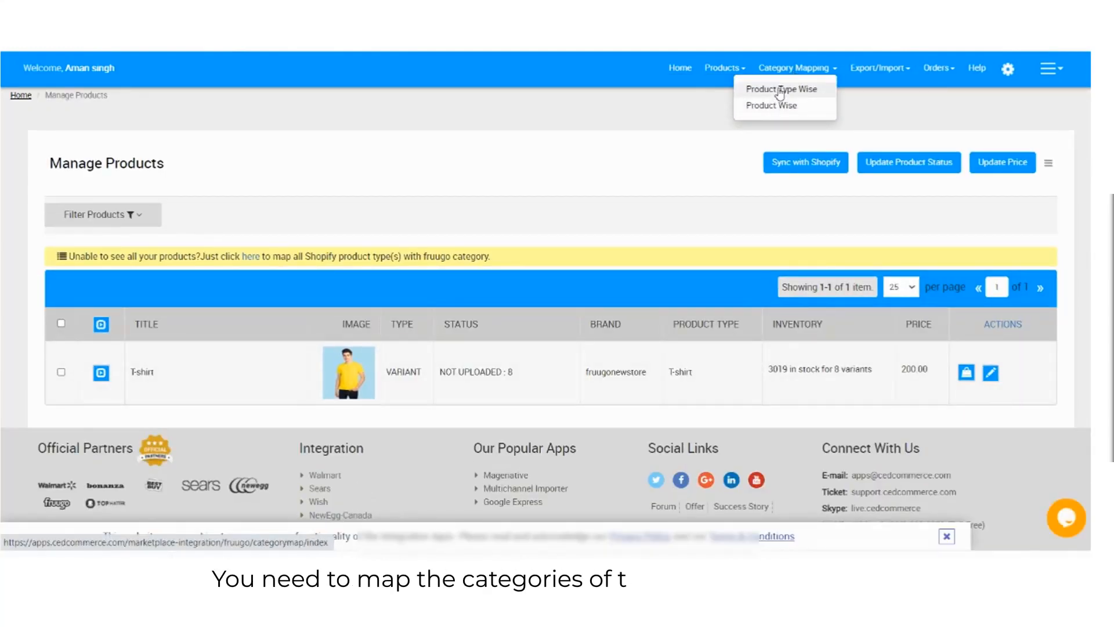
- Add a product-type row mapping Mobile phone to Mobile Phones, found by searching 'phone'
click(783, 89)
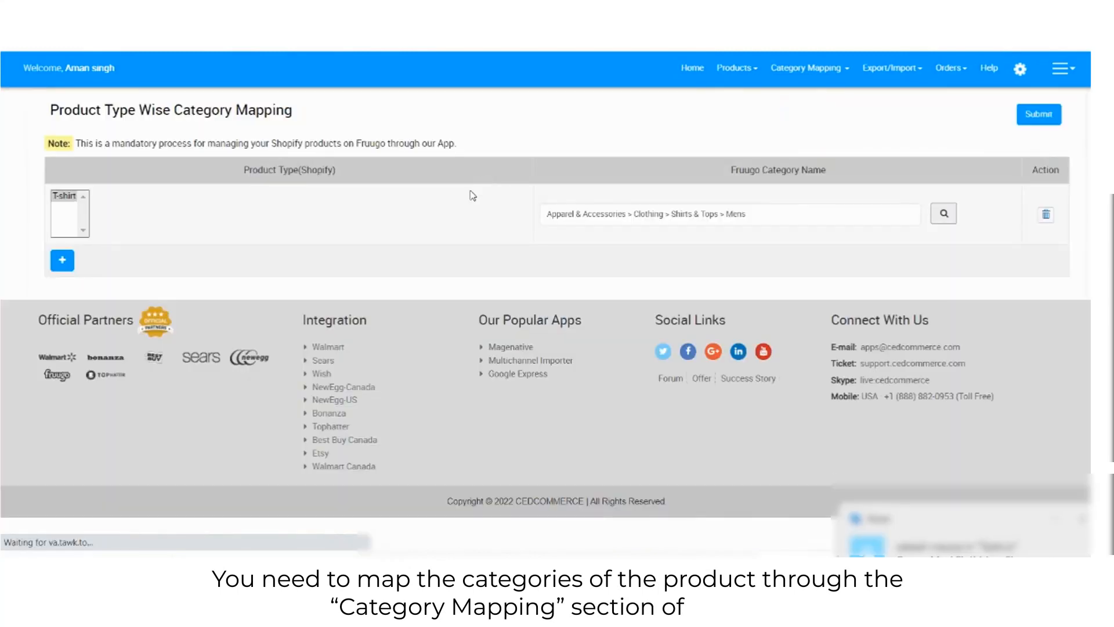
click(63, 260)
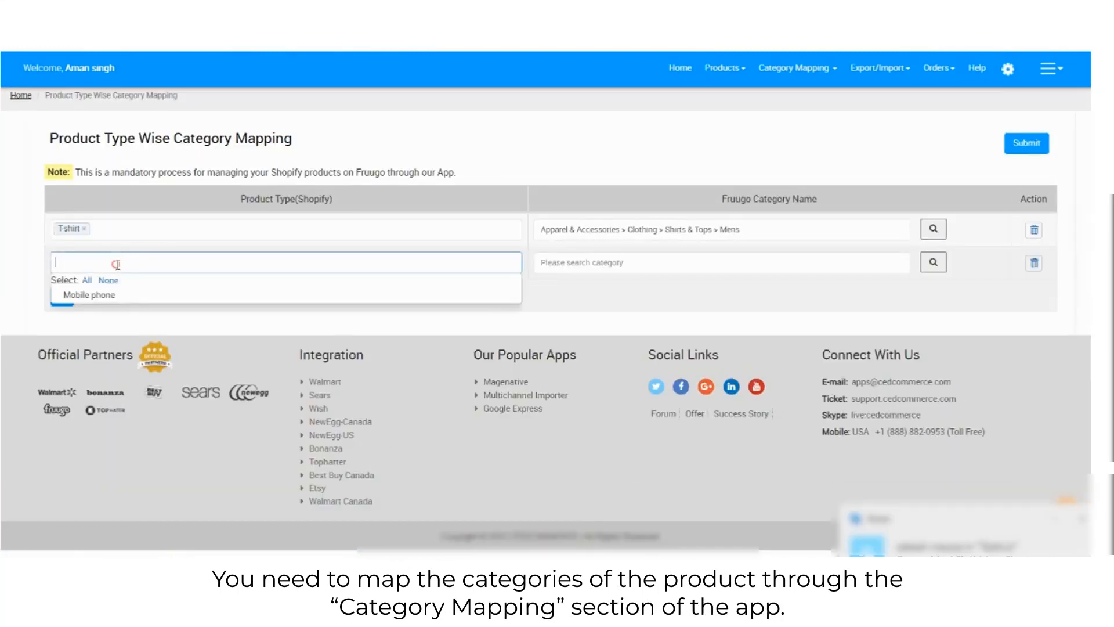
click(89, 295)
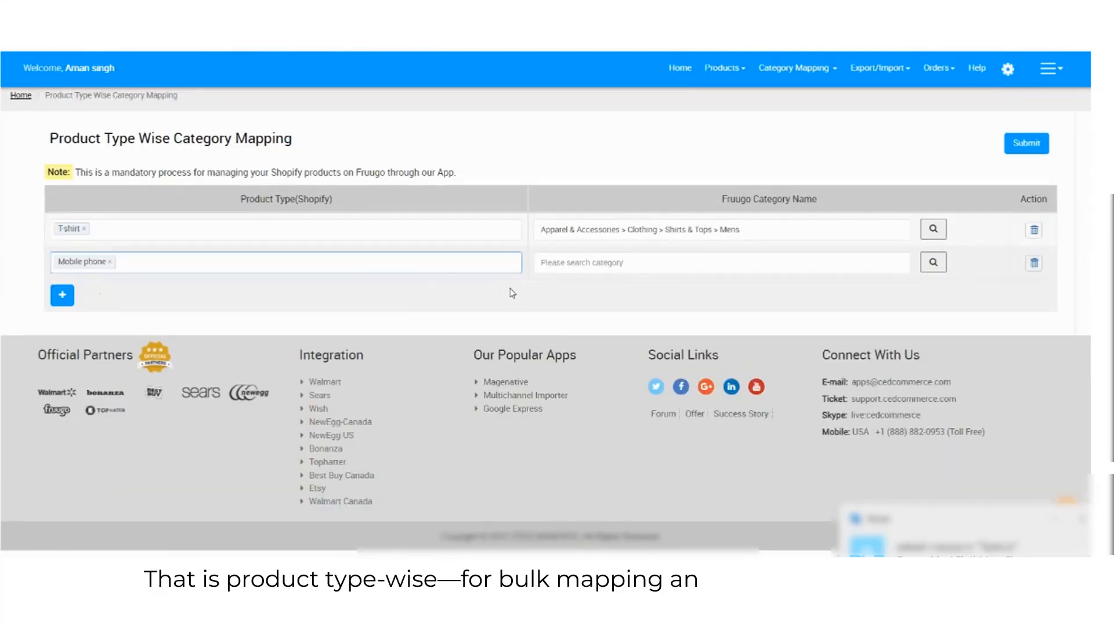
click(720, 263)
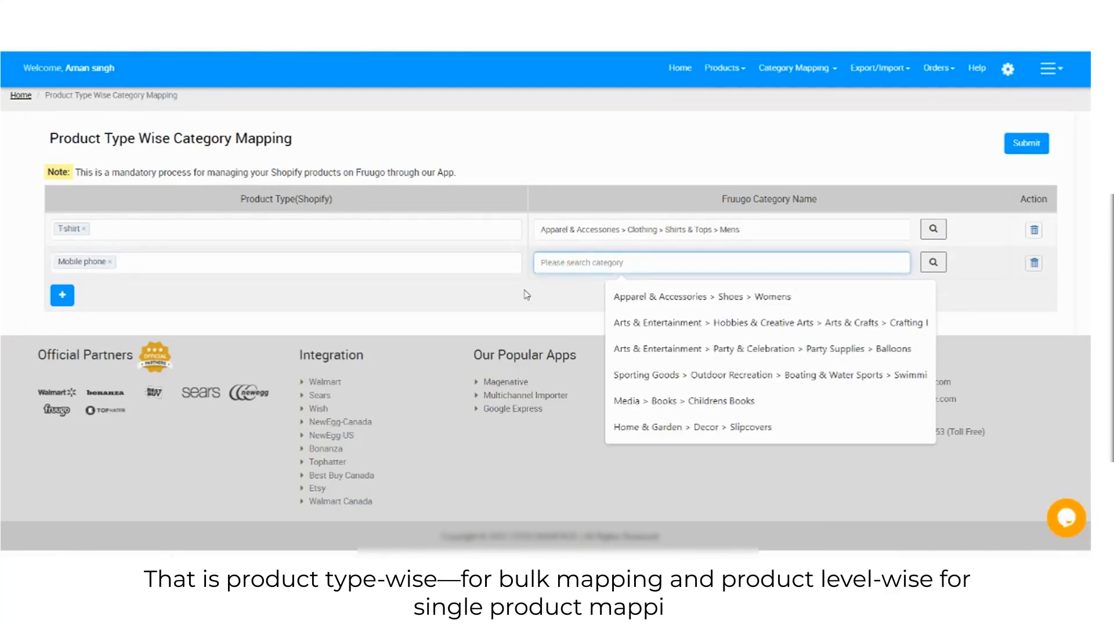
text(phone)
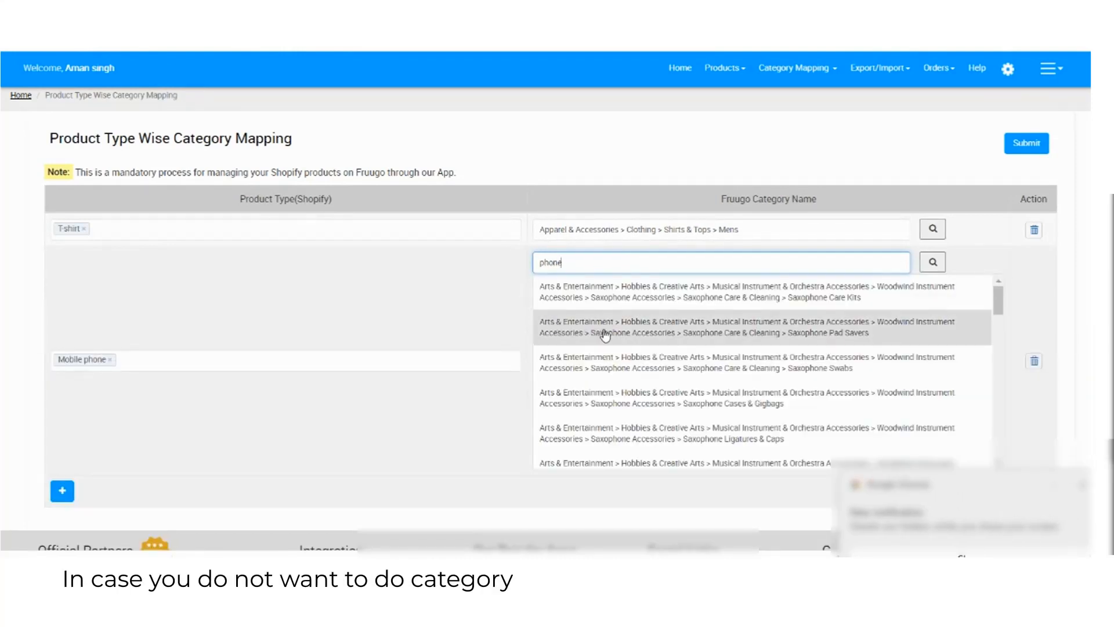
scroll(down, 3)
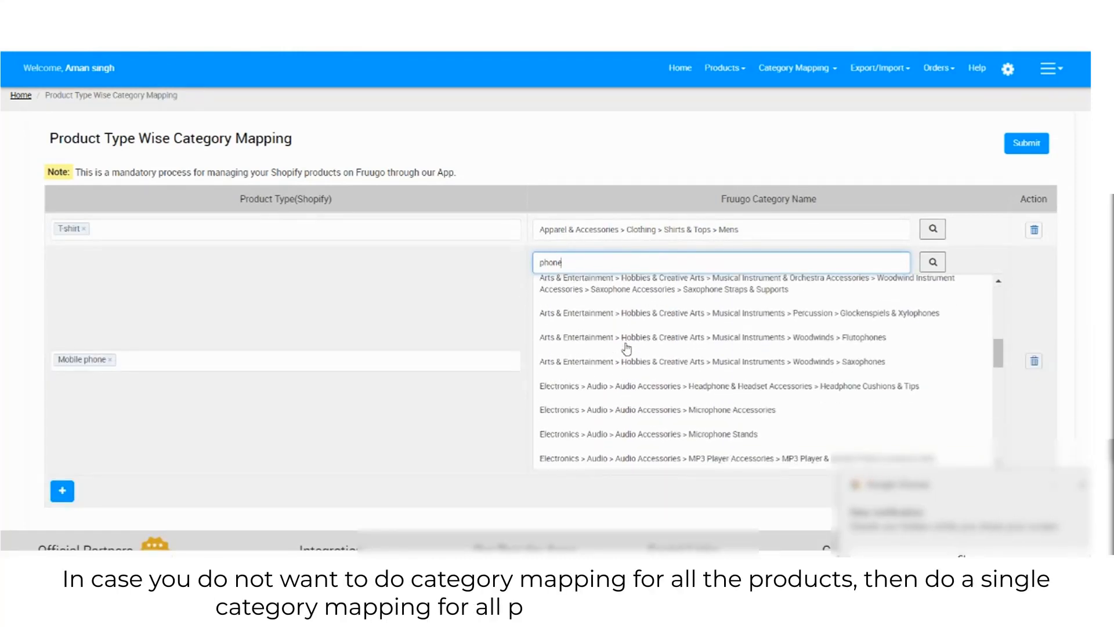
scroll(down, 3)
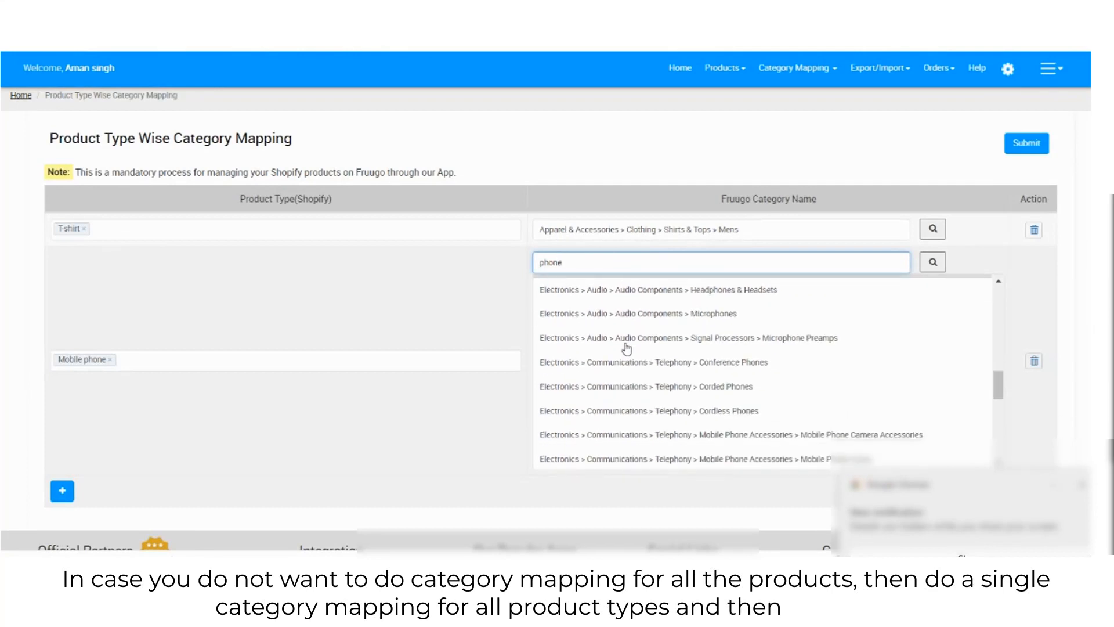
scroll(down, 3)
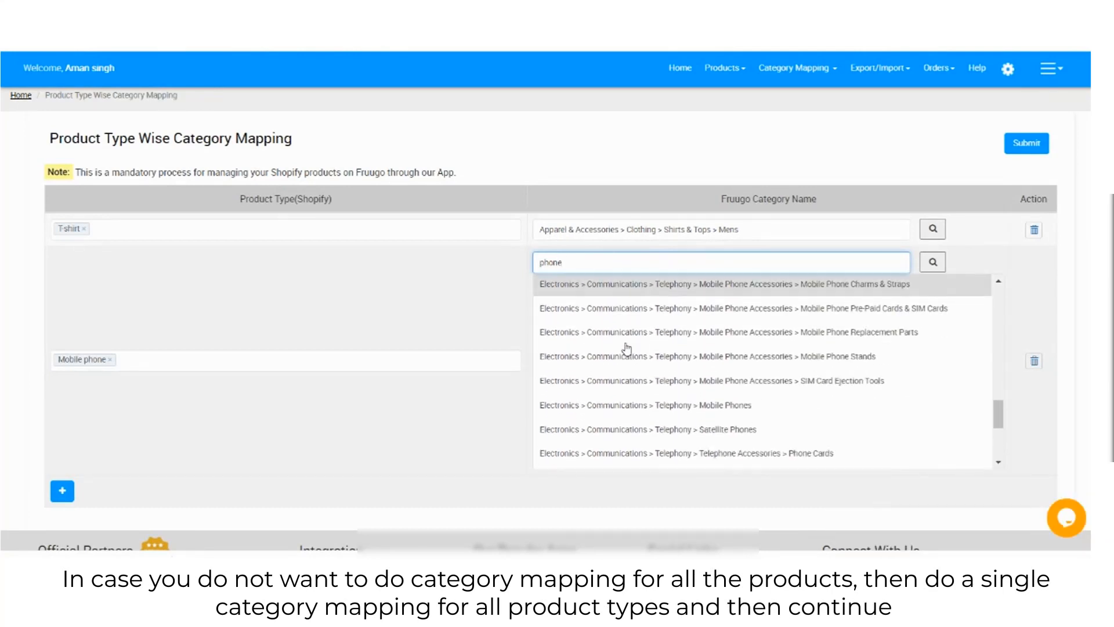
click(647, 405)
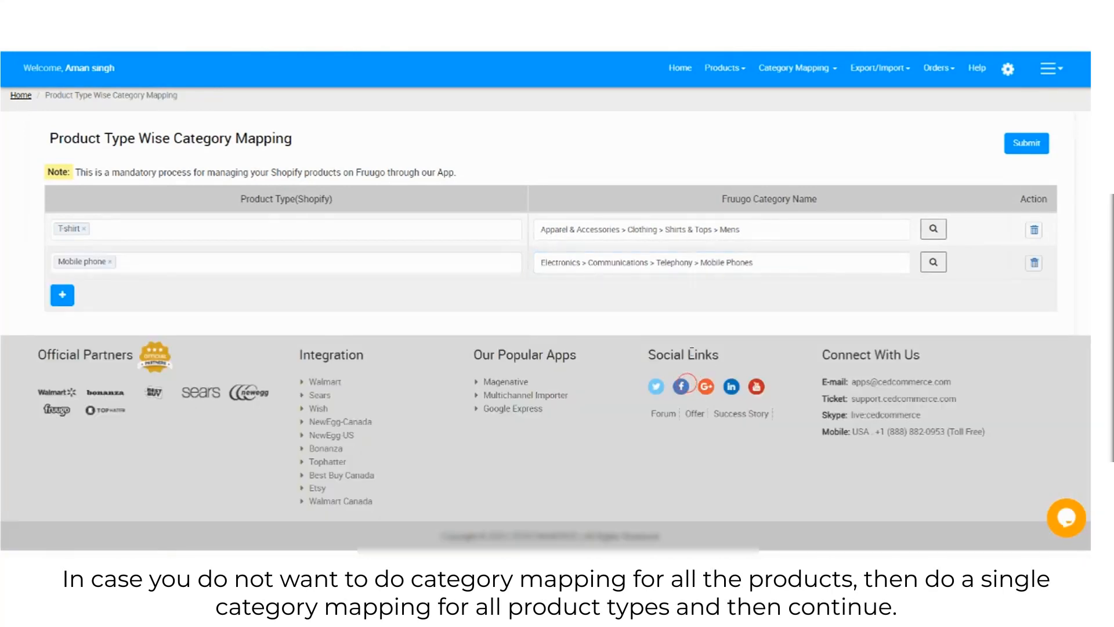
- Submit and confirm saving both category mappings, then go to Map Attribute
click(1025, 143)
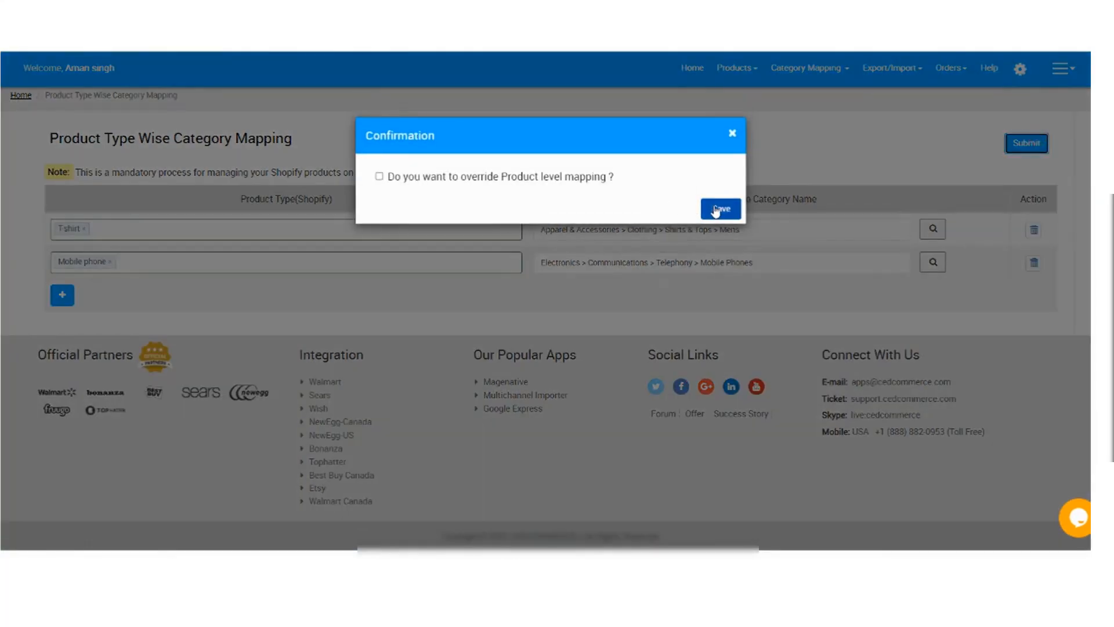
click(719, 208)
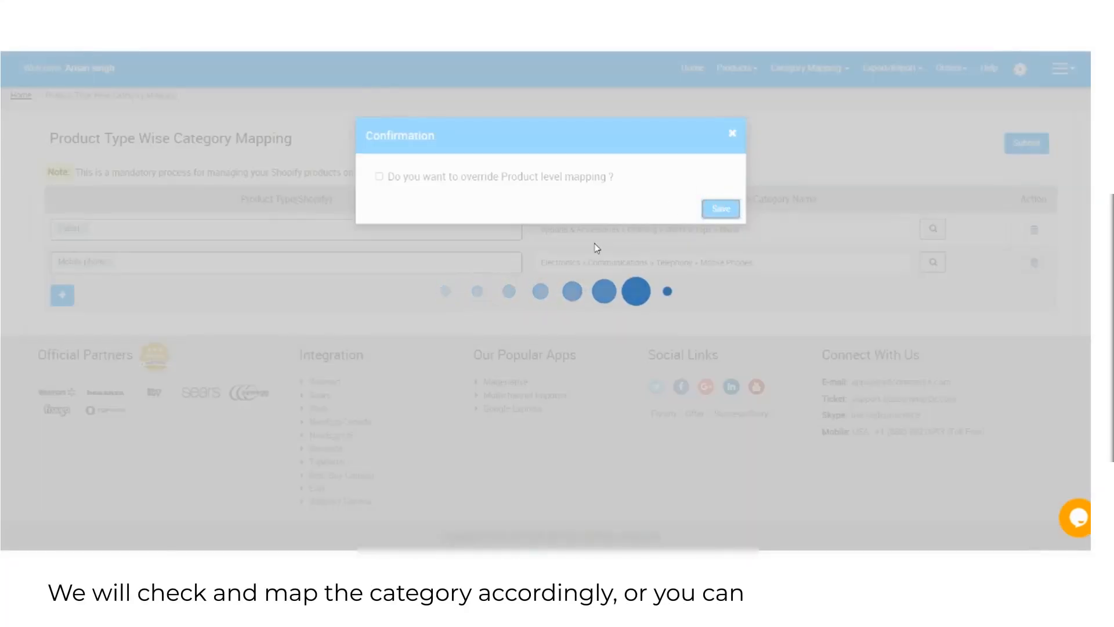
click(719, 209)
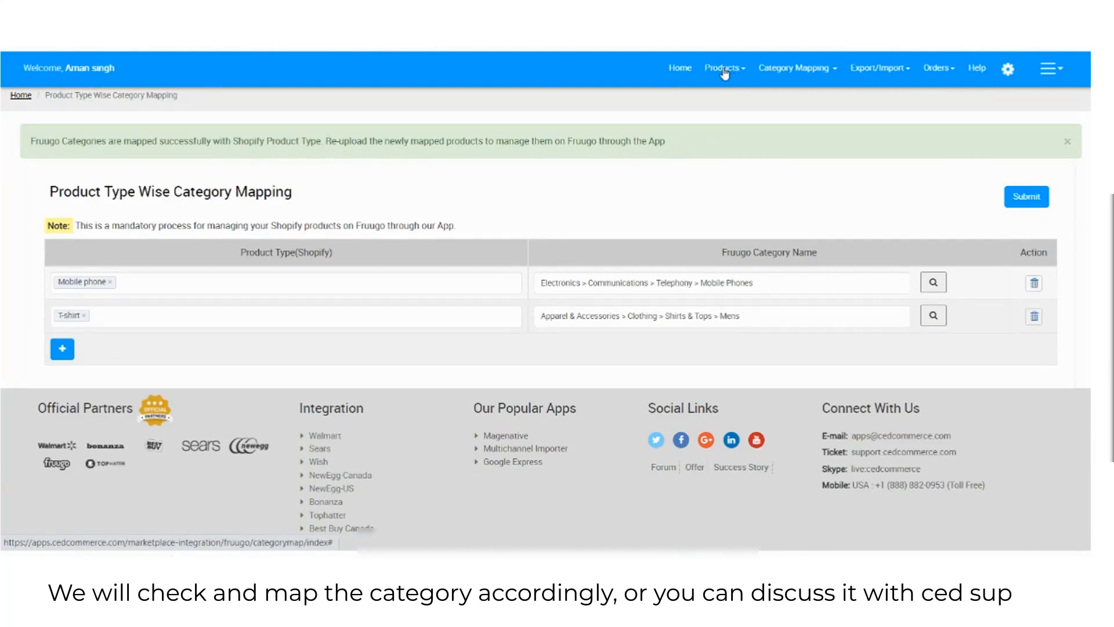
click(723, 68)
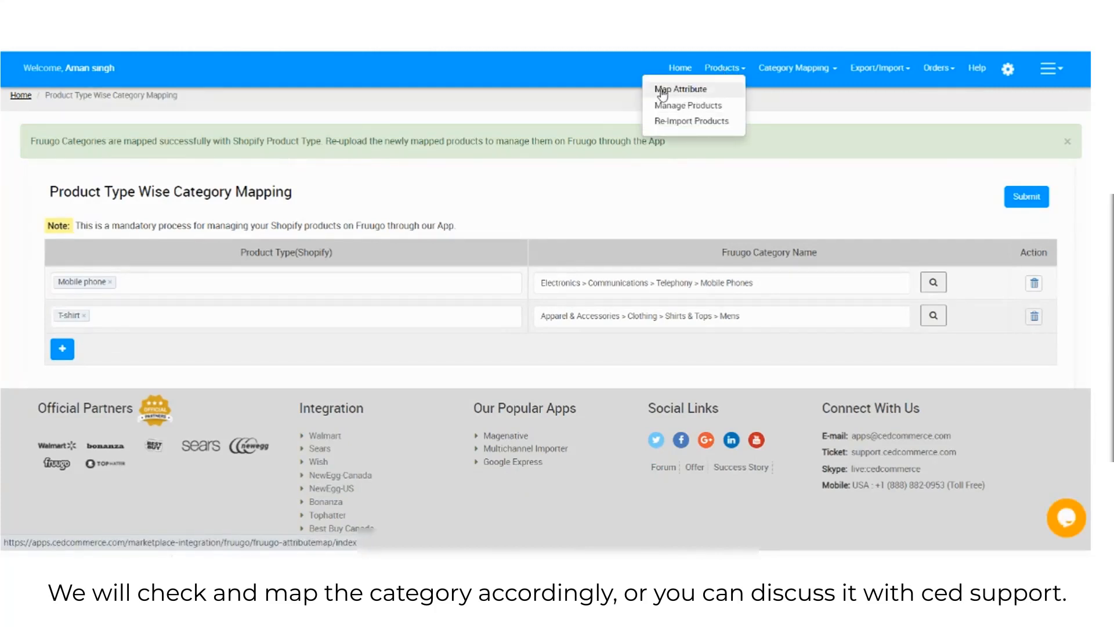
click(681, 89)
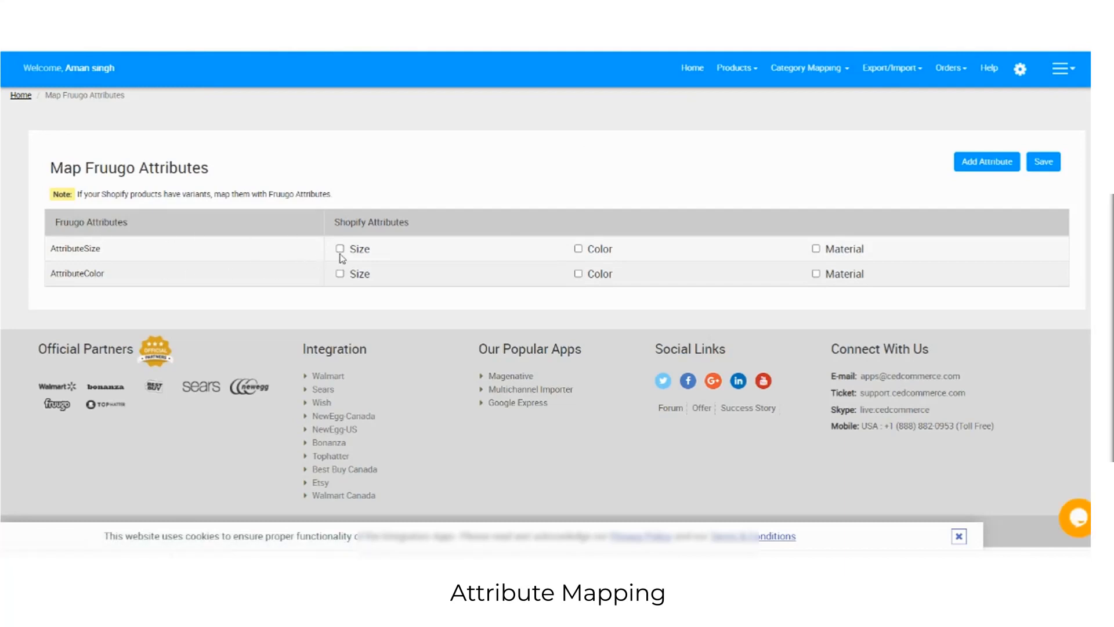
- Tick Size for AttributeSize and Color for AttributeColor
click(339, 249)
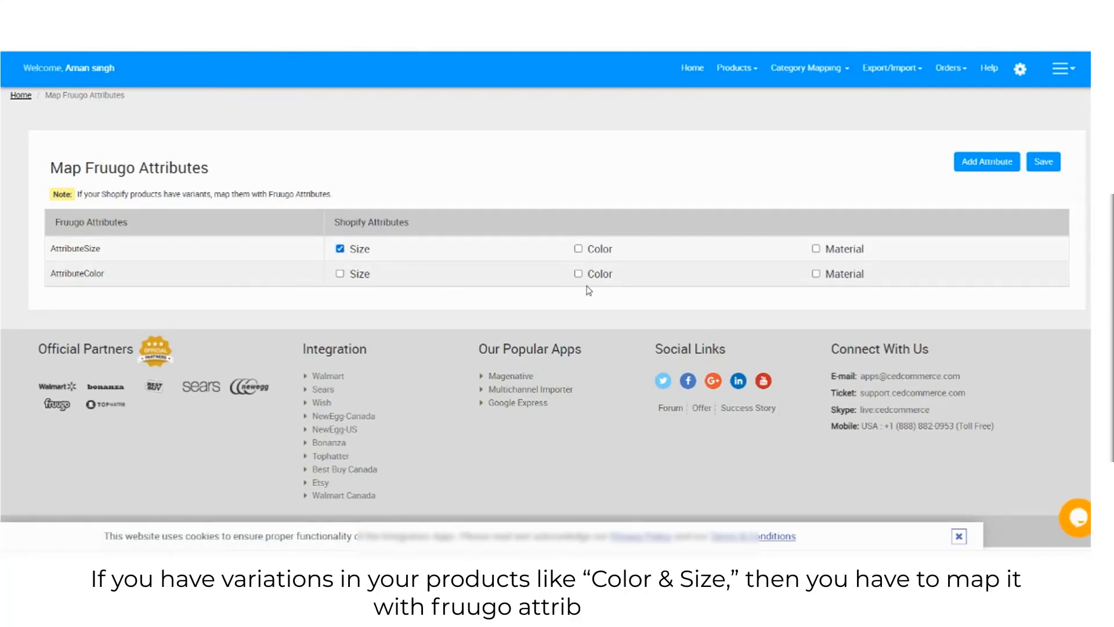
click(578, 273)
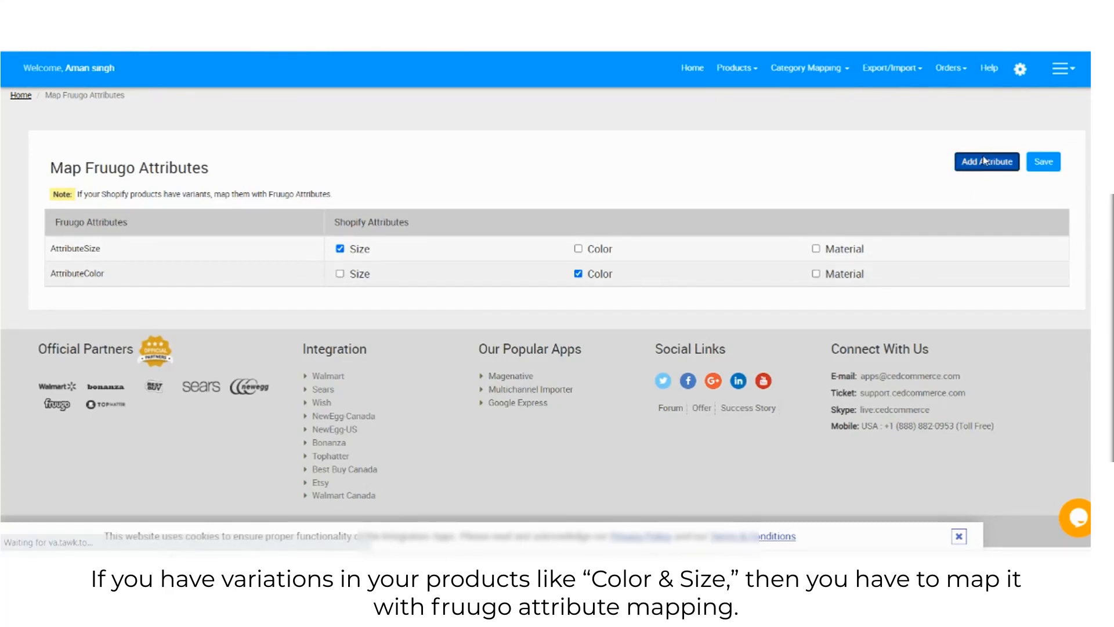
- Add and save an additional Fruugo attribute named '1', creating Attribute1
click(987, 161)
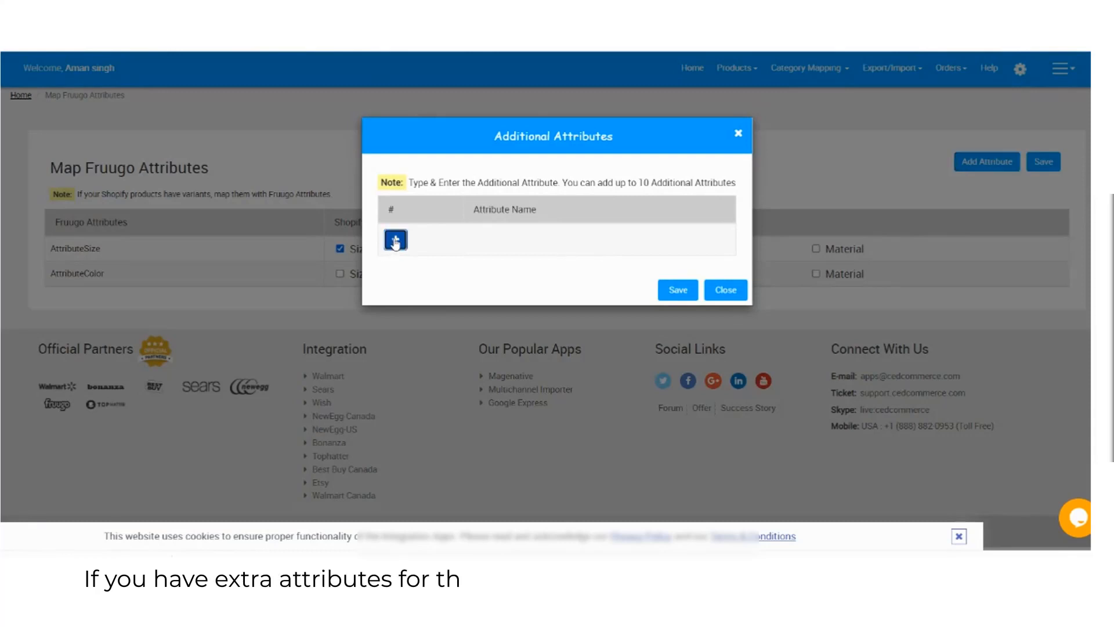
click(395, 240)
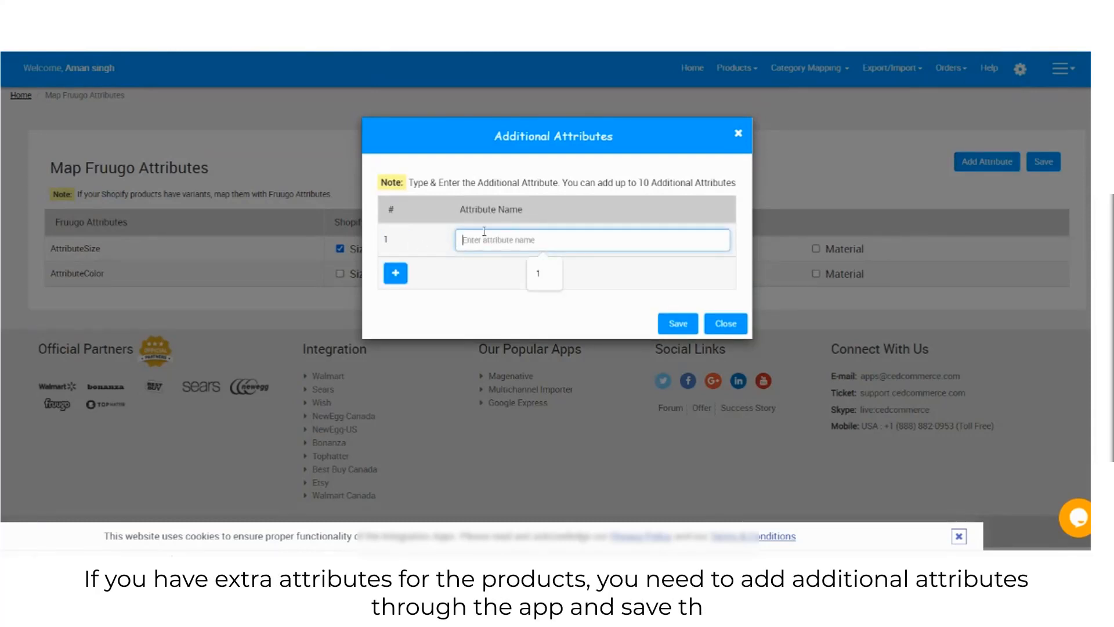
text(1)
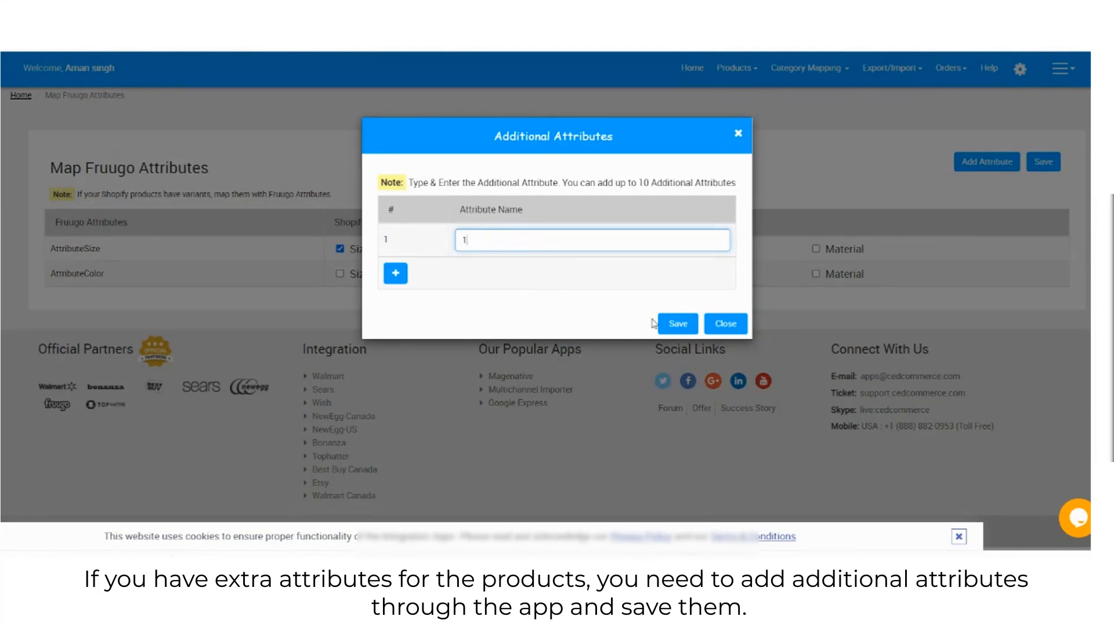
click(675, 323)
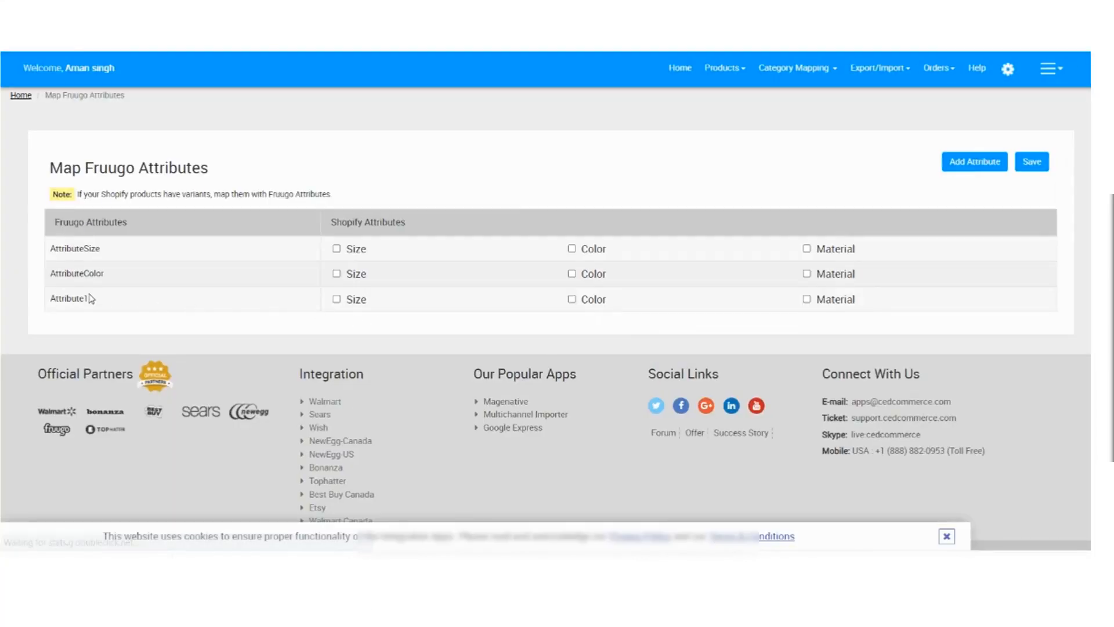
- Map Attribute1 to Material, AttributeSize to Size, AttributeColor to Color, and save
click(805, 298)
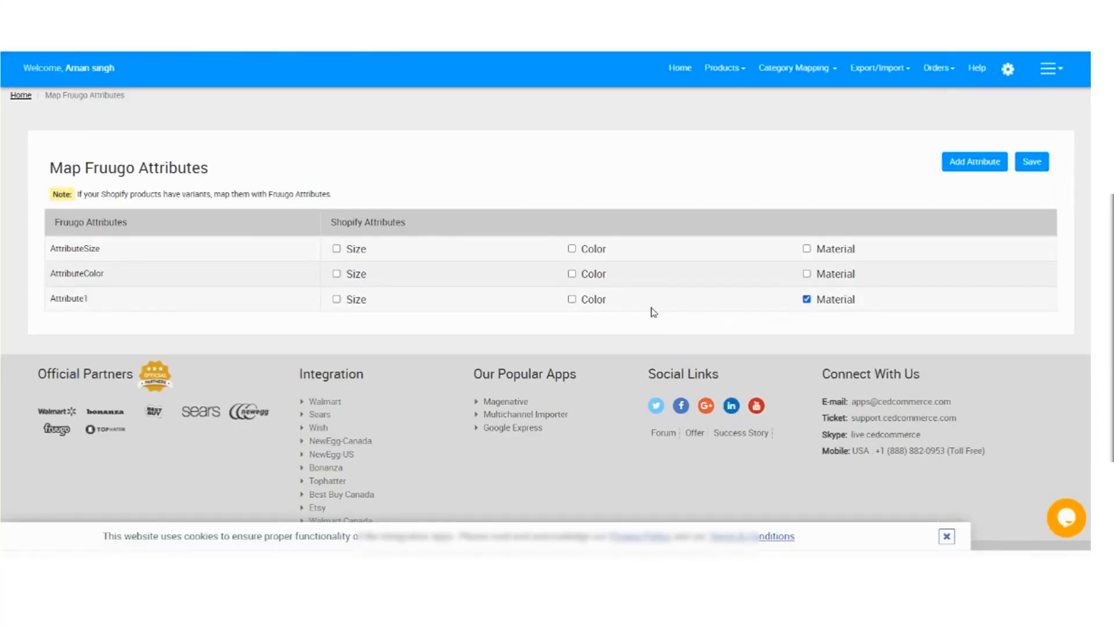
click(336, 249)
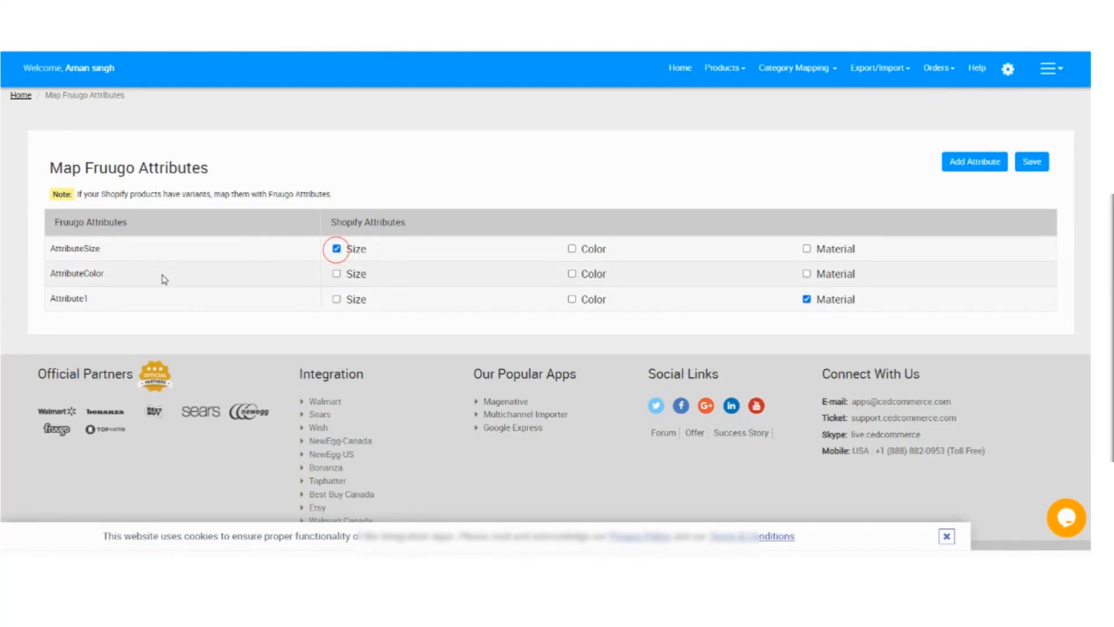
click(571, 273)
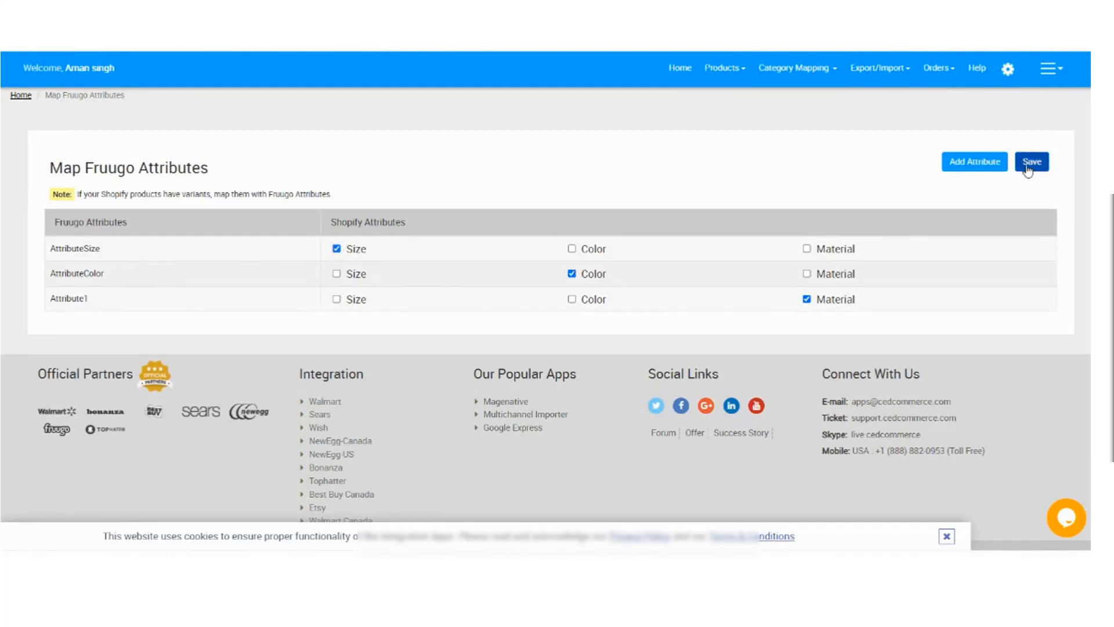
click(1031, 162)
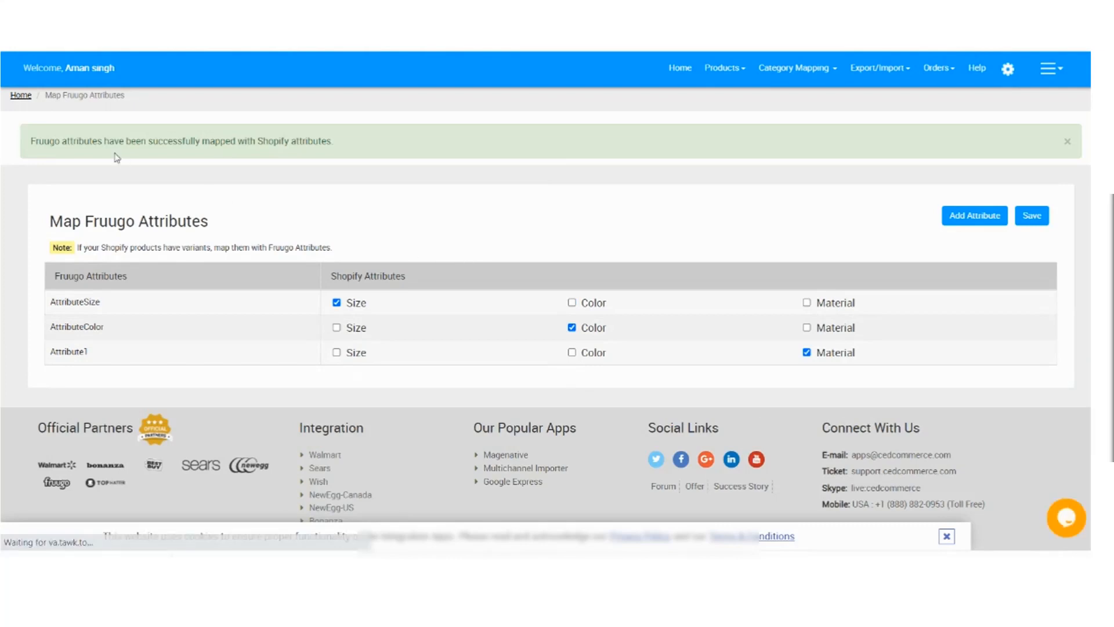
click(722, 67)
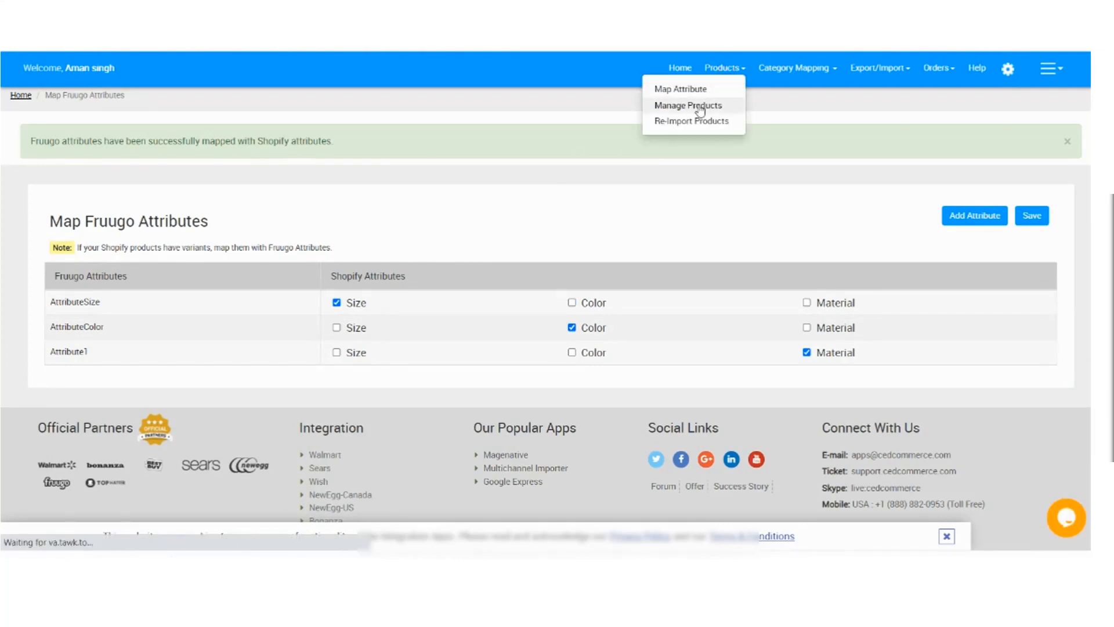
- Review Product Settings and Fruugo Order Management, then return to Manage Products
click(687, 105)
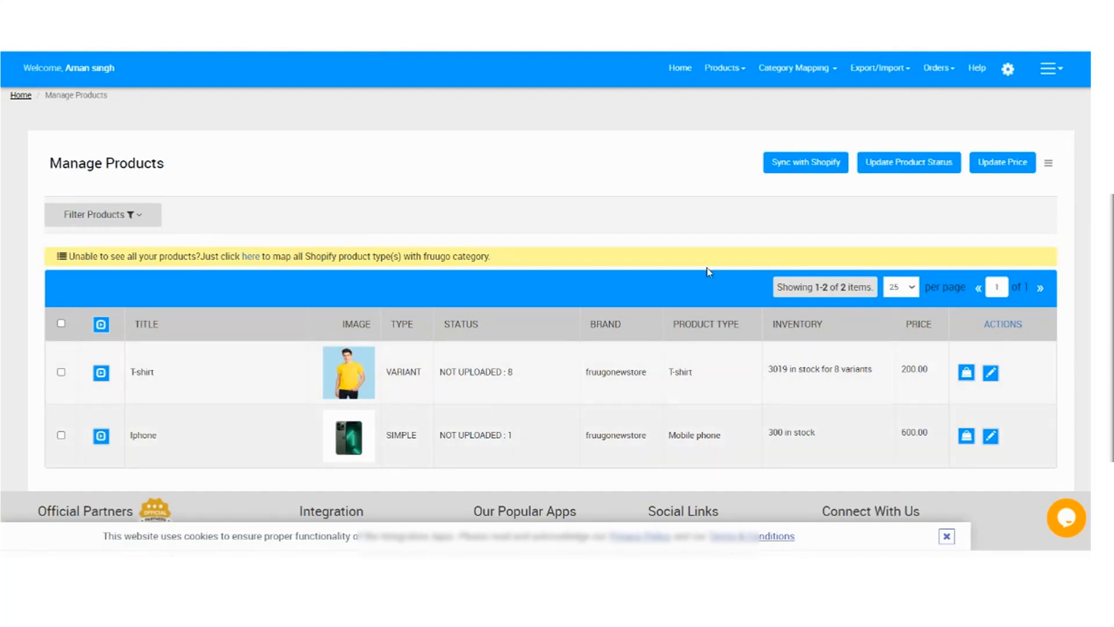
mouse_move(629, 154)
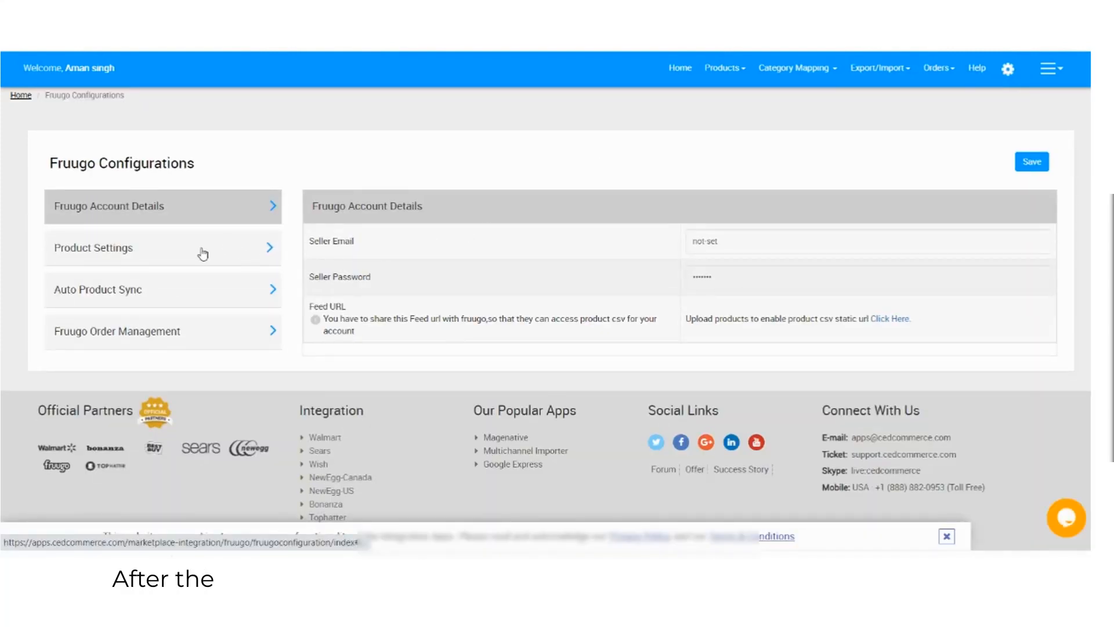
click(162, 247)
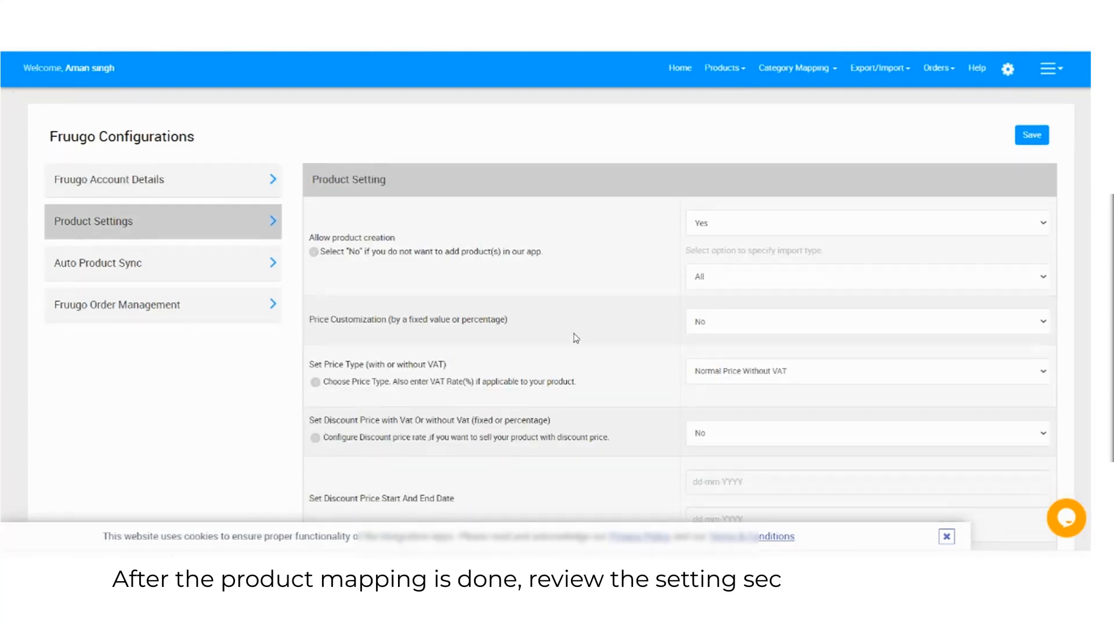
scroll(down, 3)
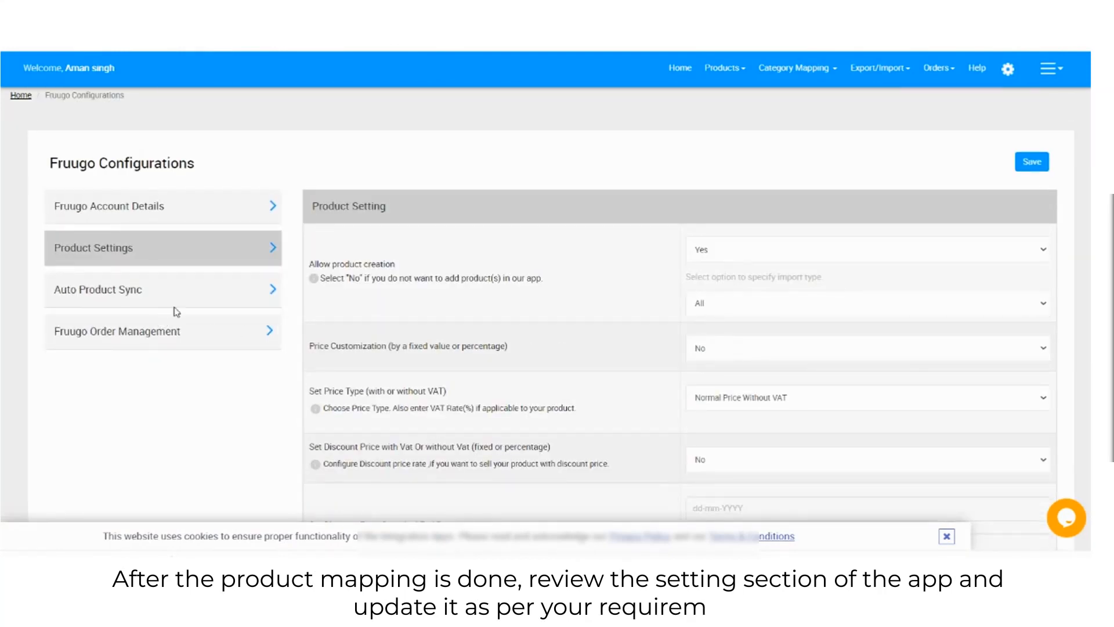
click(1031, 162)
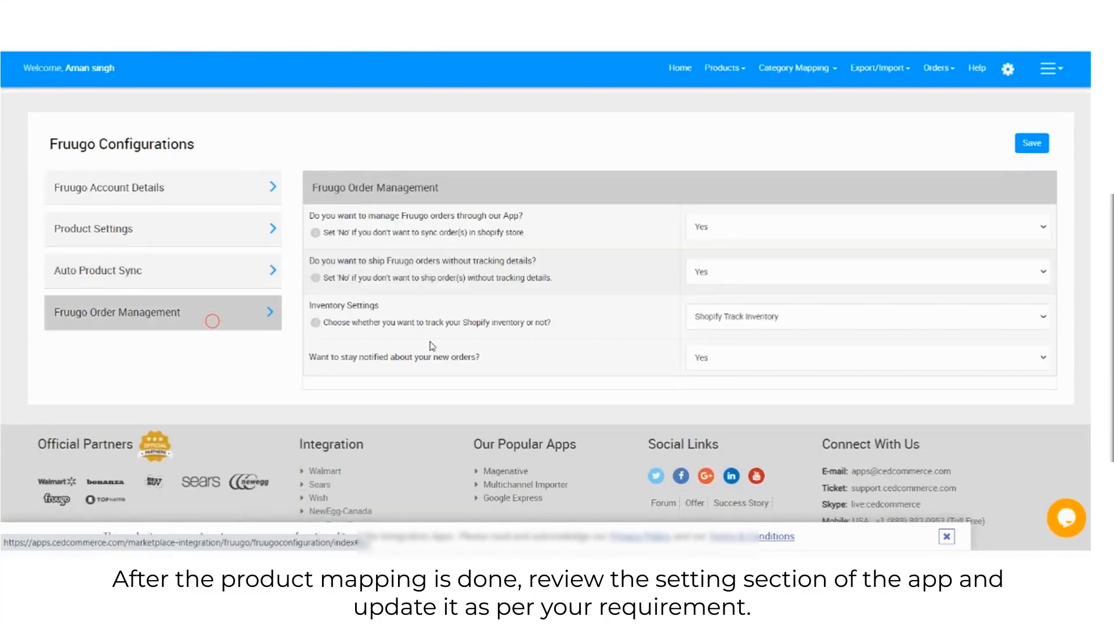
click(1031, 143)
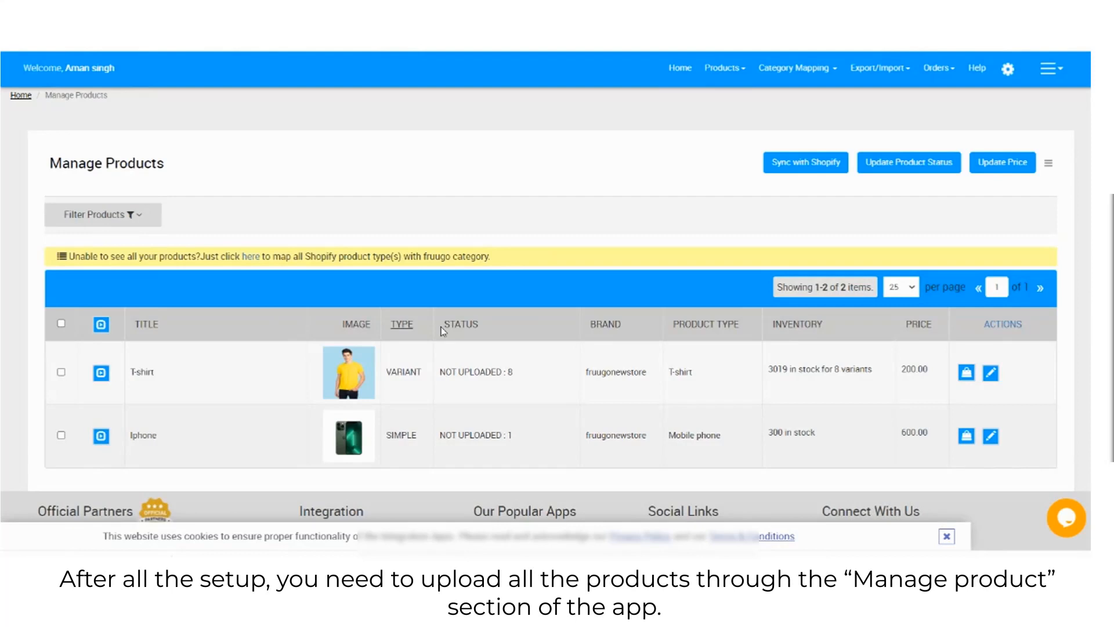
- Bulk-upload both selected products to Fruugo via Upload Products, then return to the product list
click(61, 324)
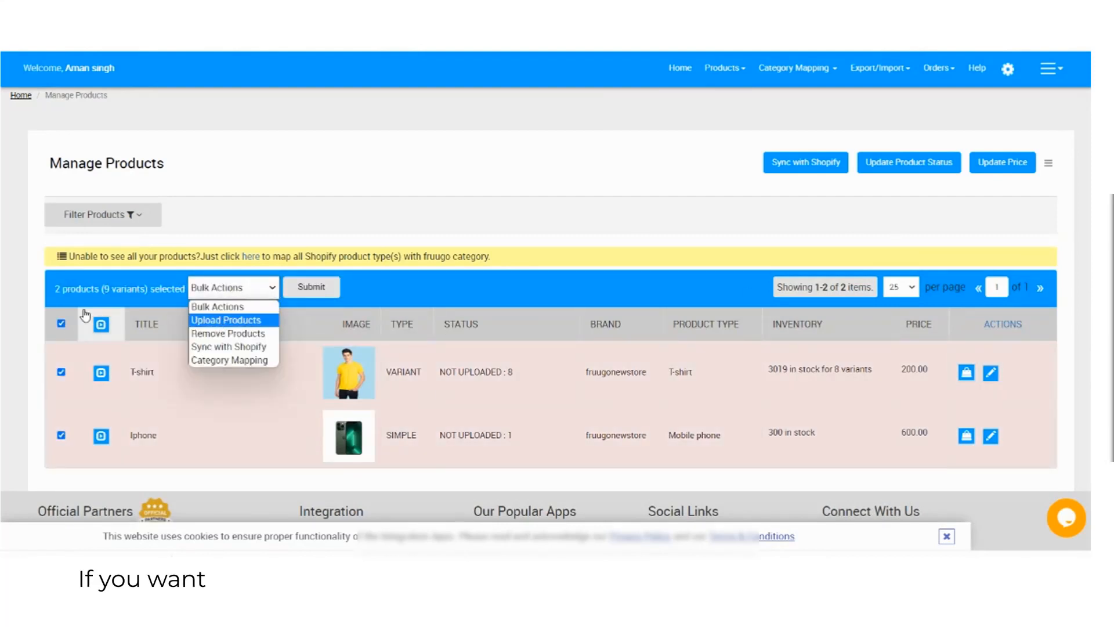
click(1049, 164)
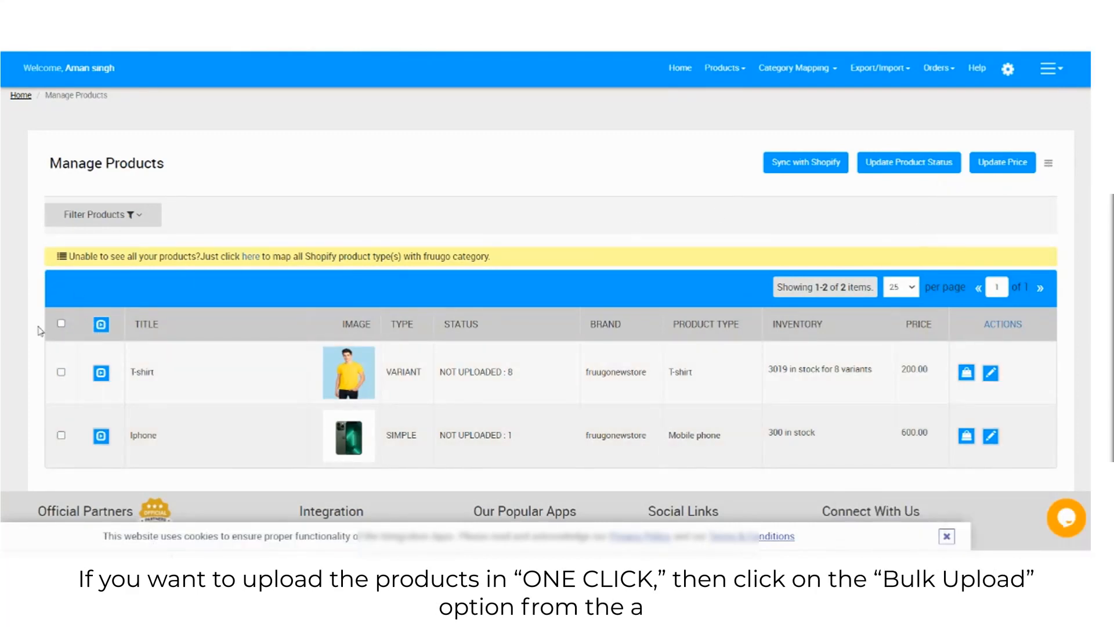
click(61, 323)
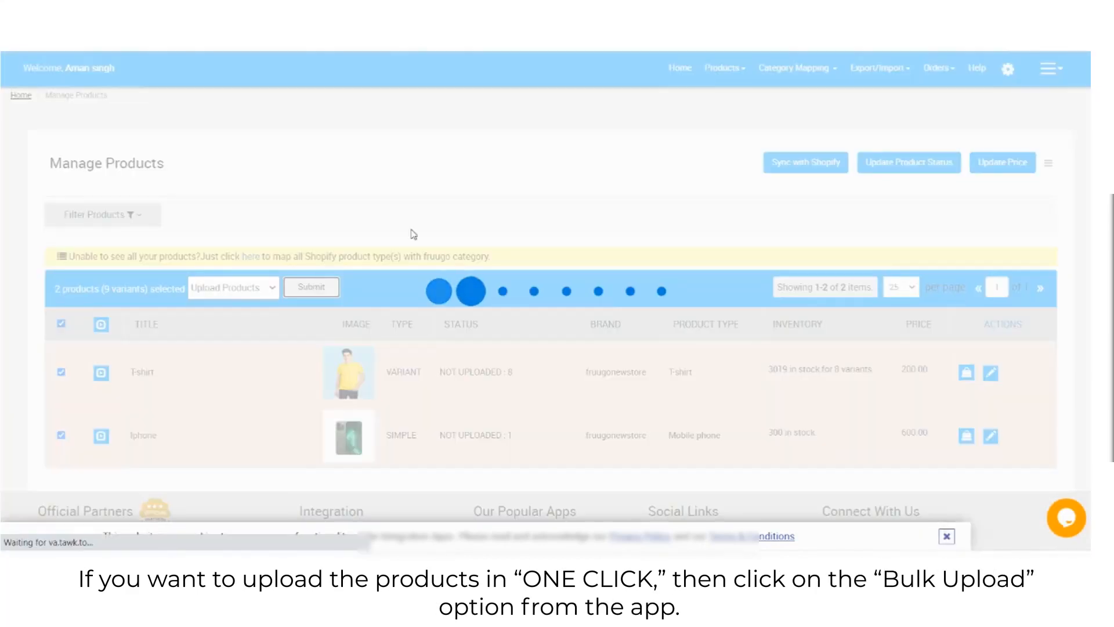
click(310, 286)
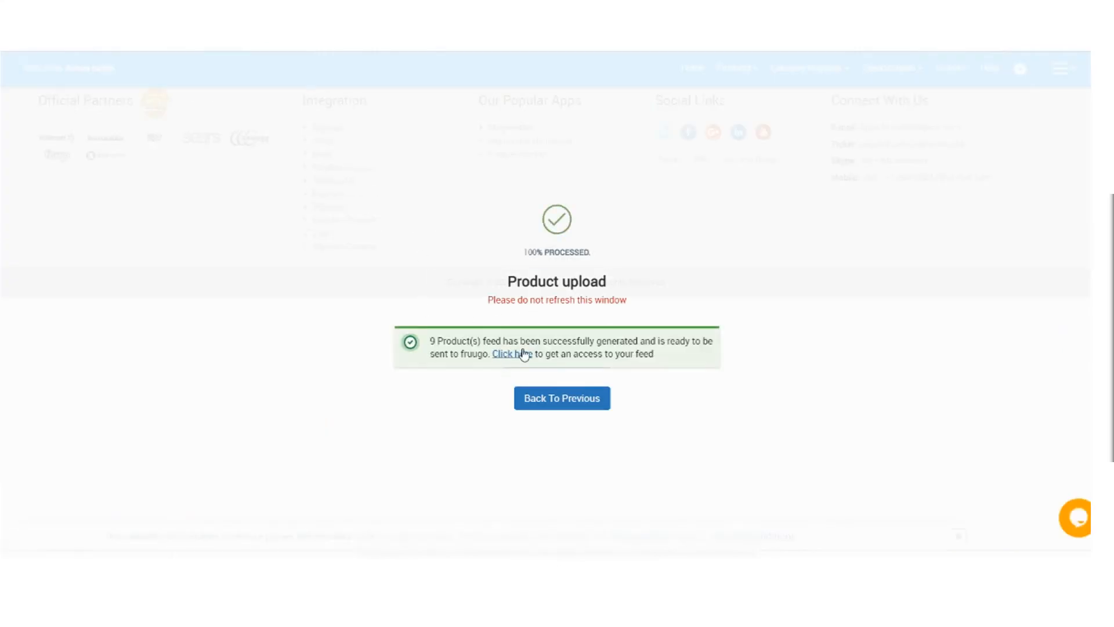
mouse_move(561, 398)
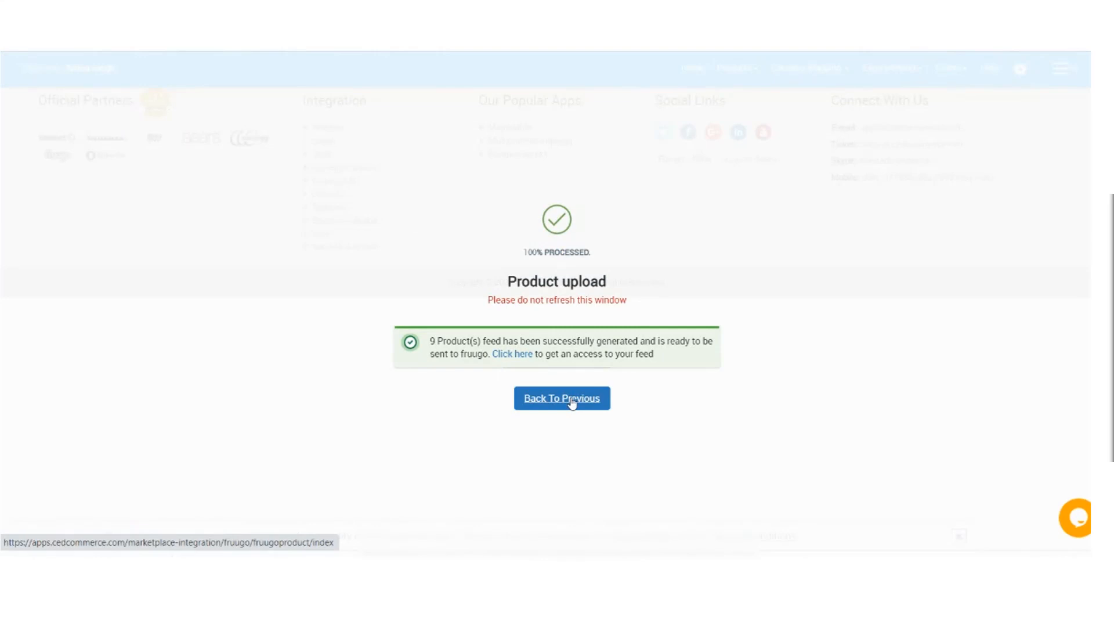
click(561, 398)
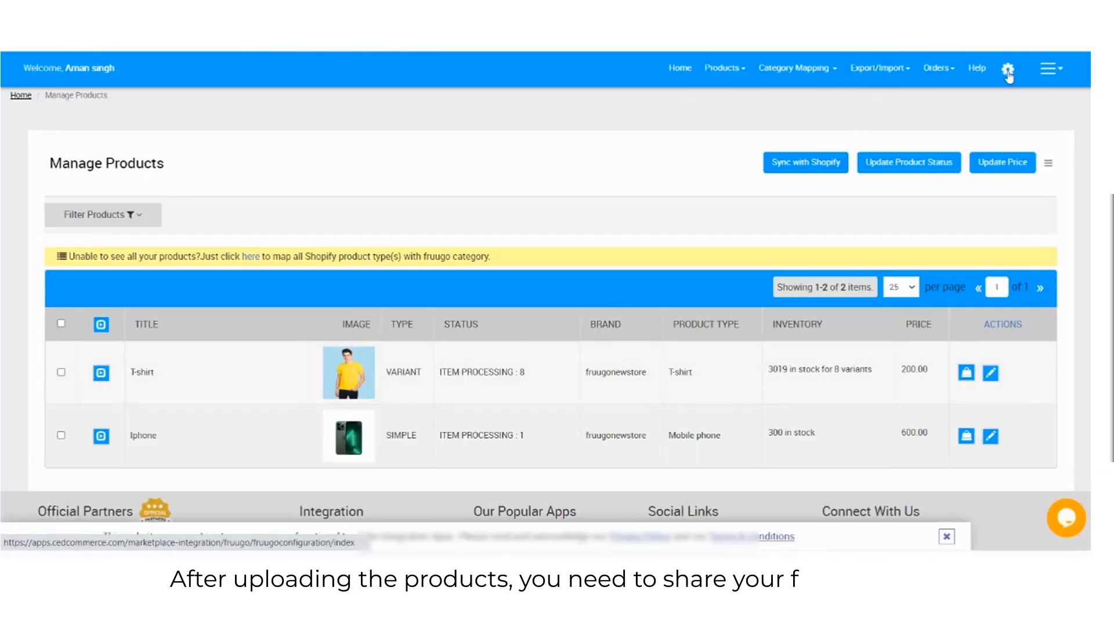
- Copy the Feed URL from Fruugo Account Details on the Fruugo Configurations page
click(1007, 69)
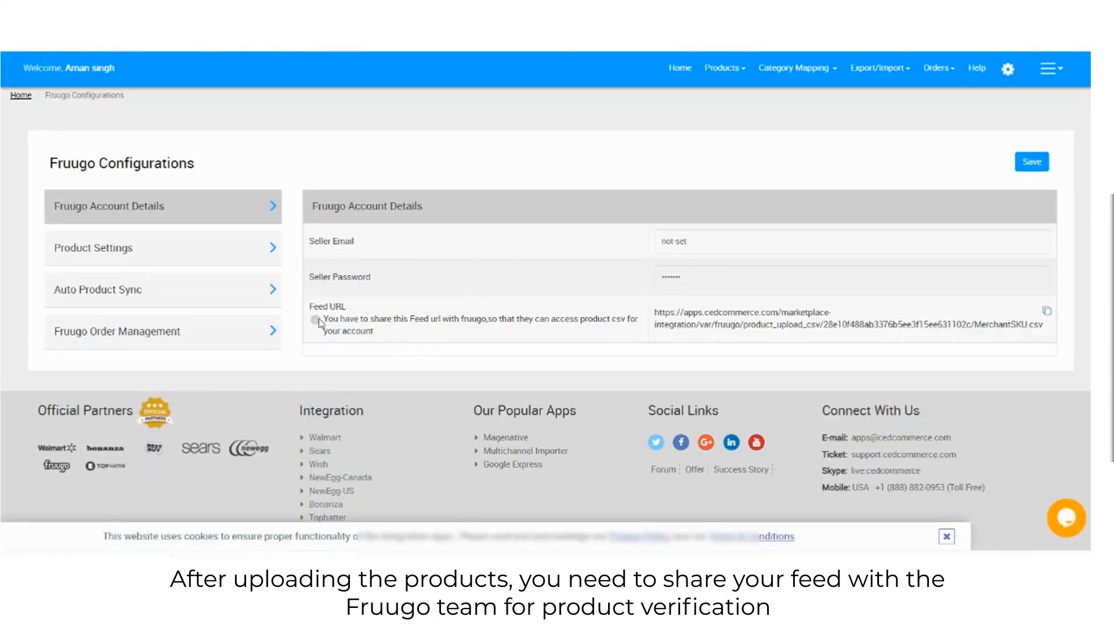
mouse_move(670, 342)
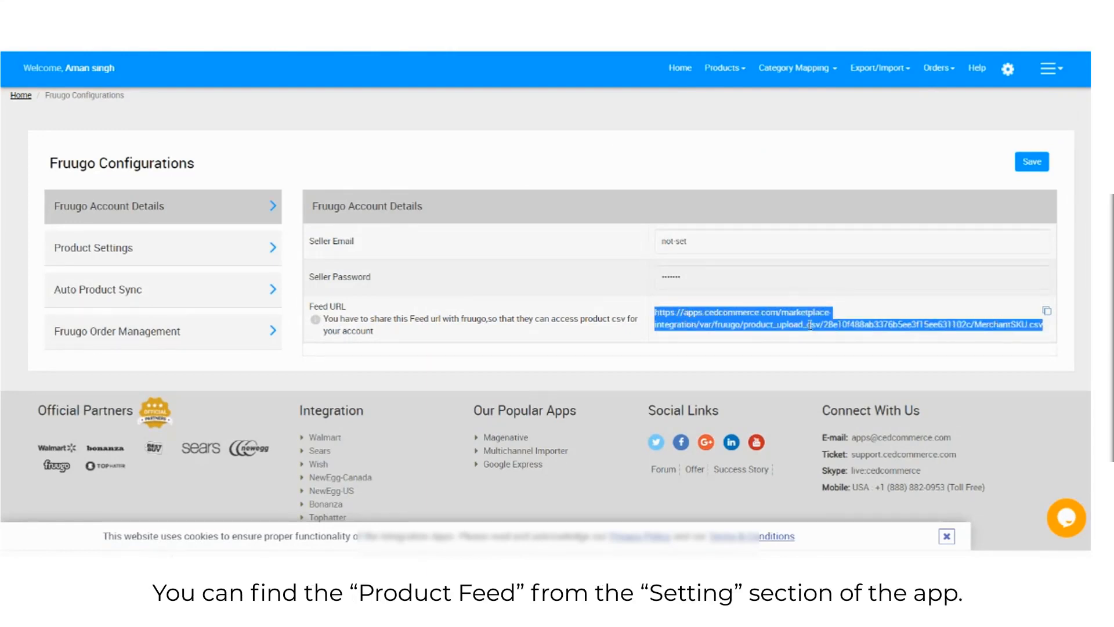
right_click(839, 320)
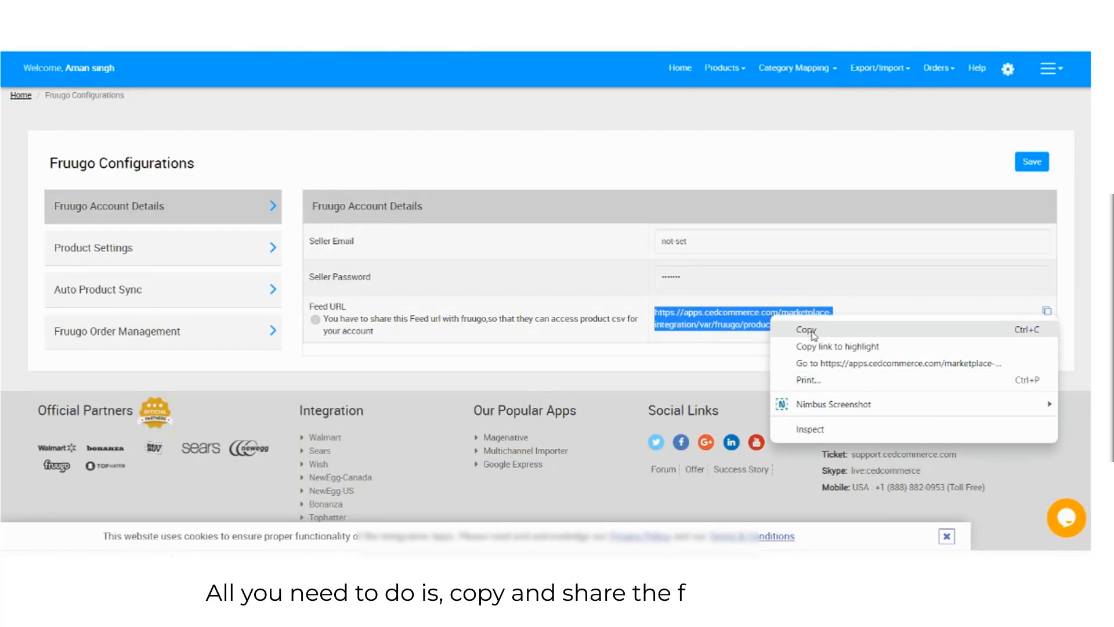
click(807, 329)
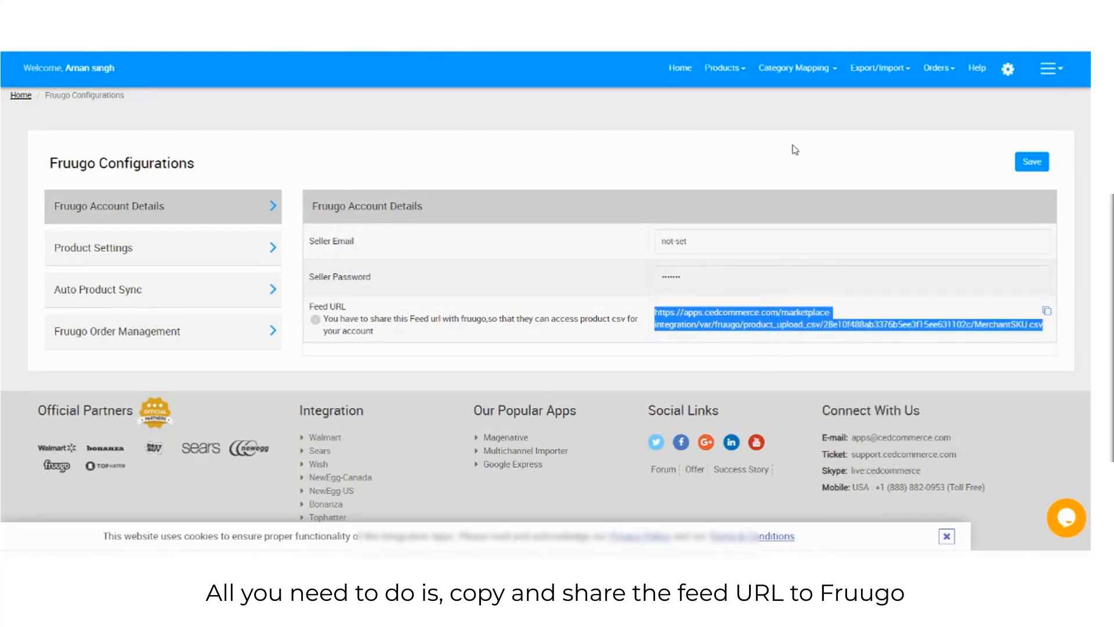
mouse_move(788, 265)
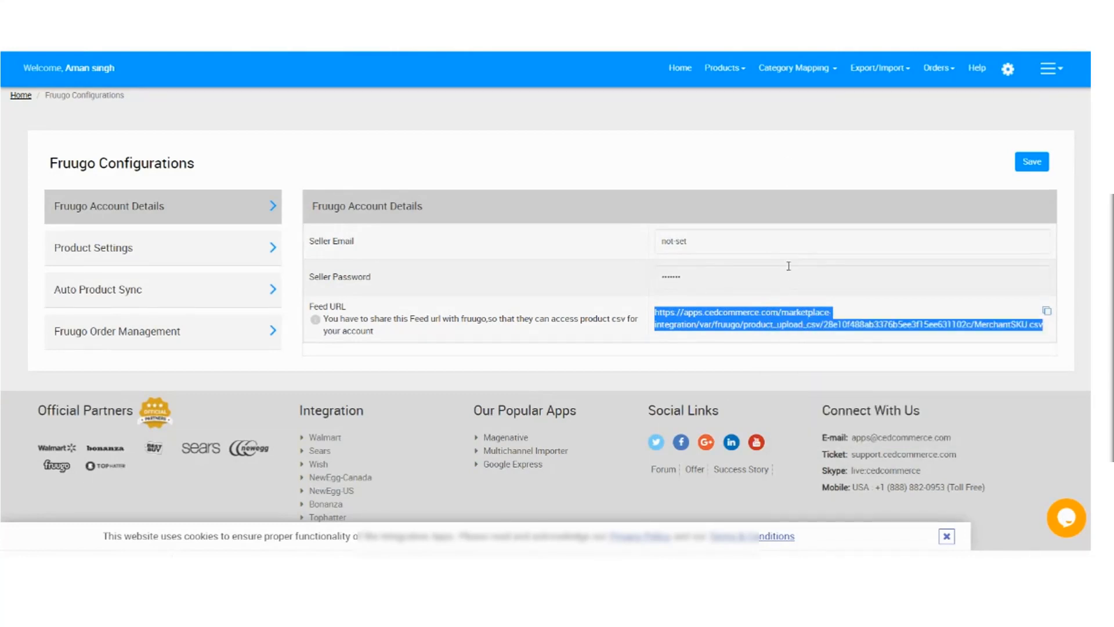